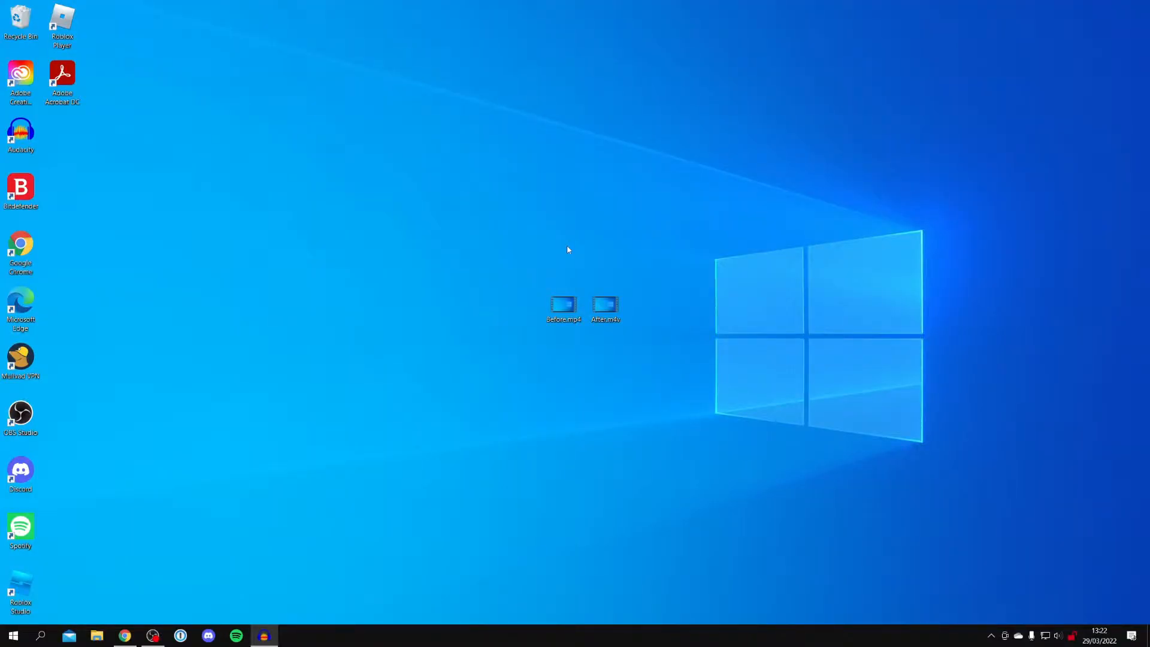
{"action": "mouse_move", "coordinate": [491, 292]}
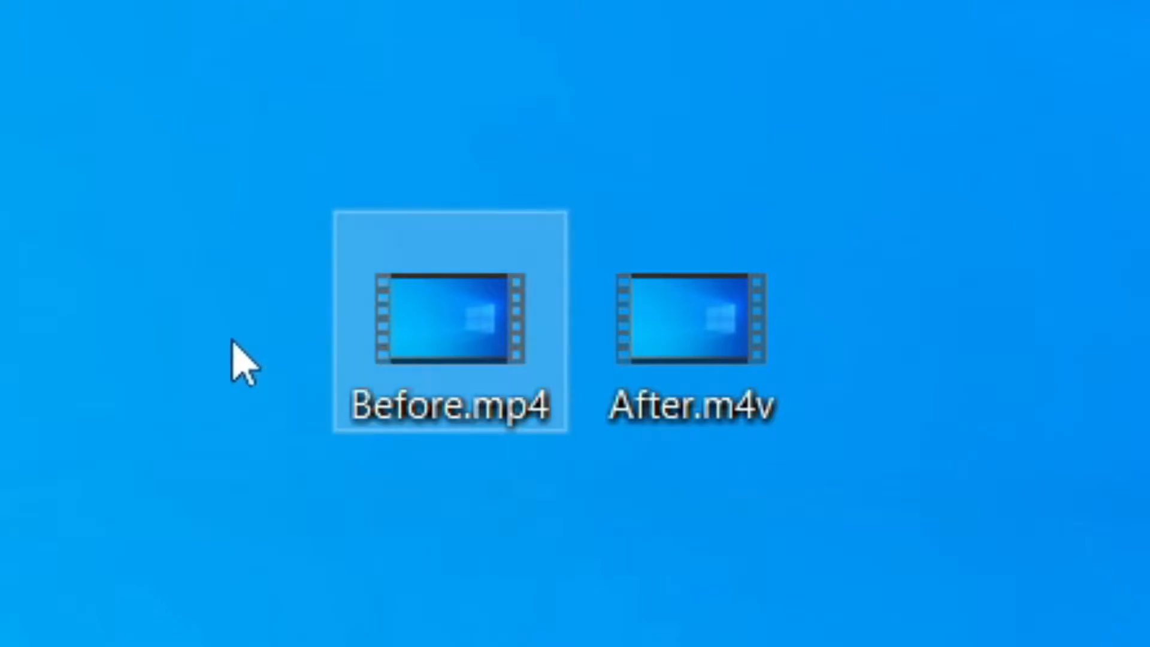
{"action": "mouse_move", "coordinate": [448, 359]}
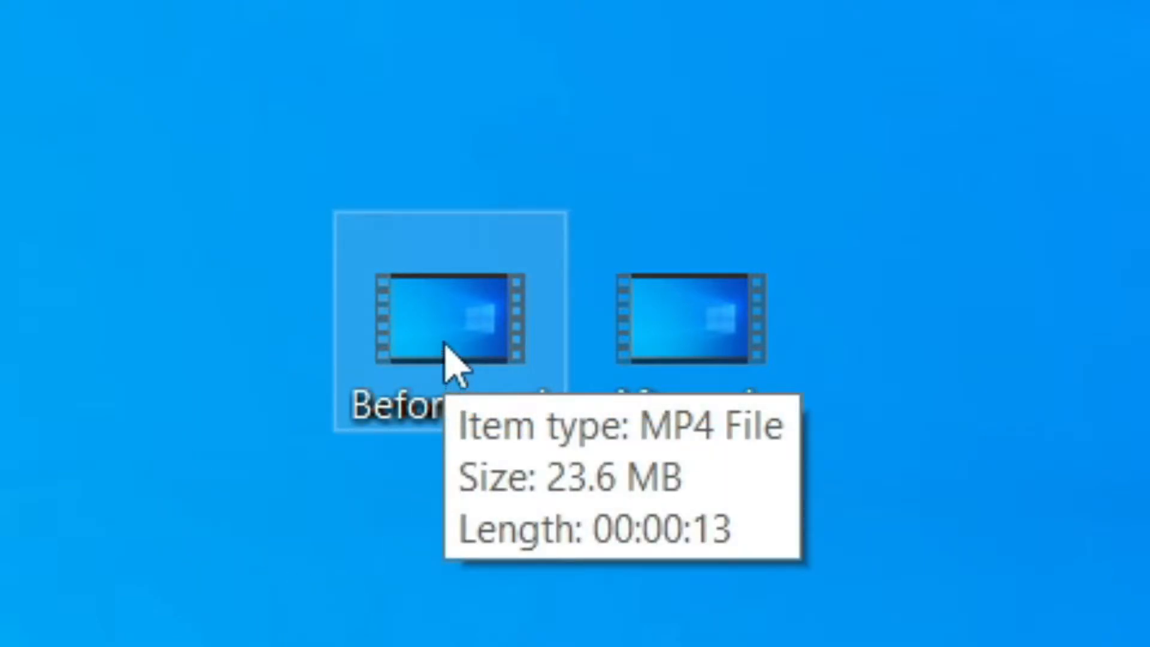
{"action": "mouse_move", "coordinate": [622, 625]}
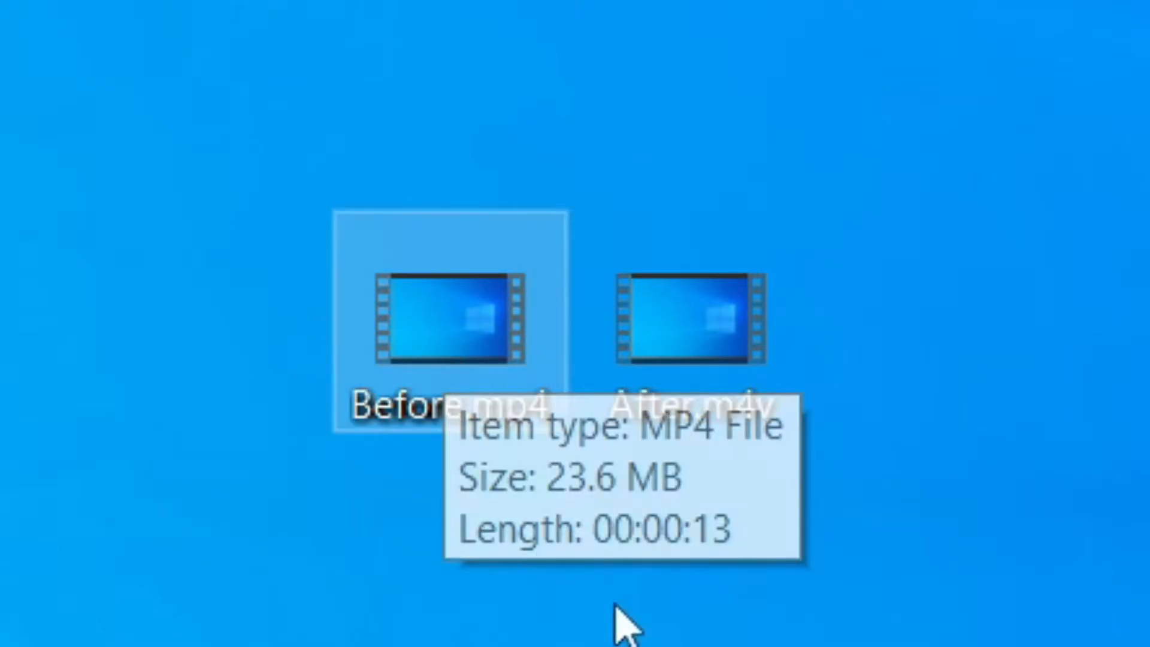
{"action": "mouse_move", "coordinate": [670, 505]}
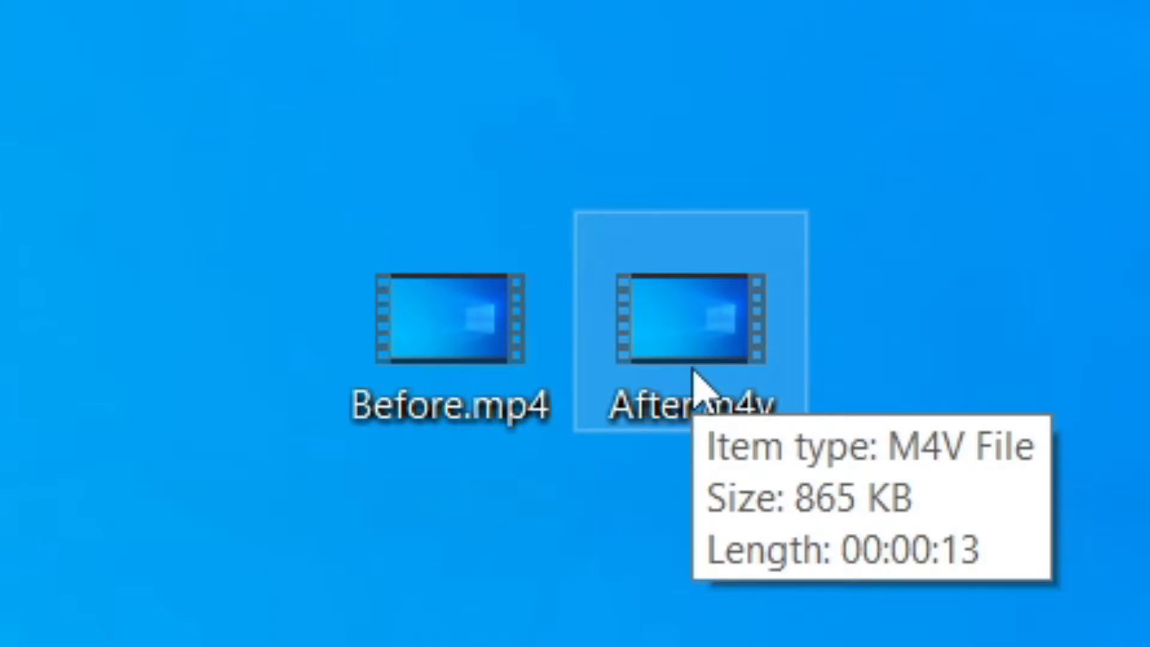
{"action": "mouse_move", "coordinate": [602, 7]}
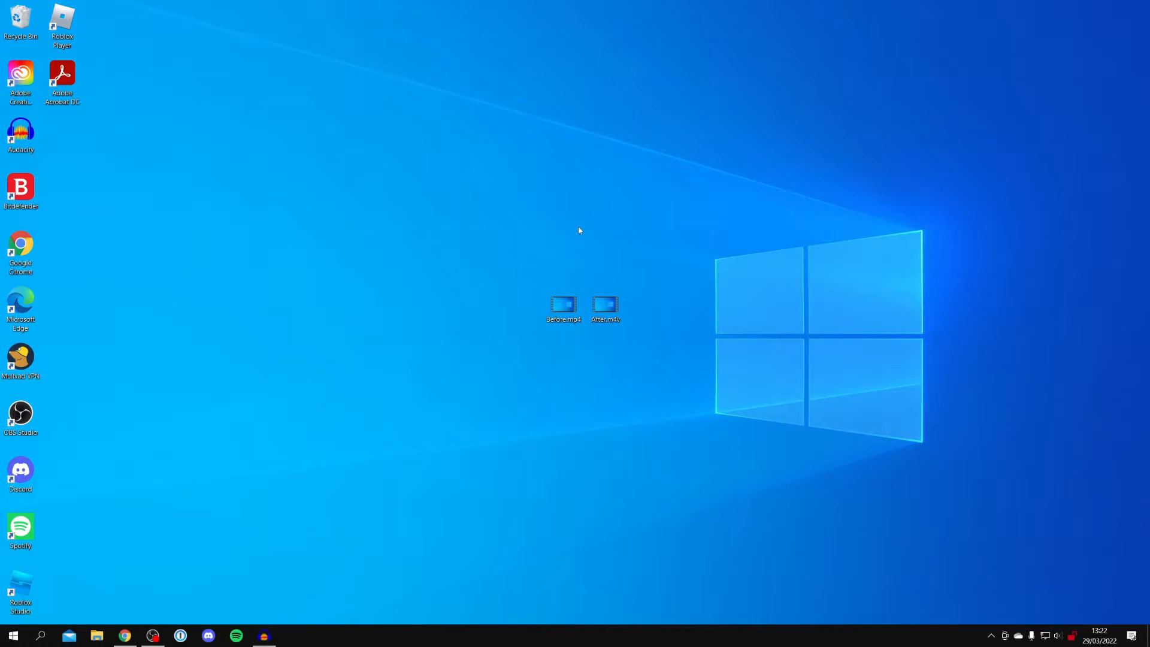
{"action": "mouse_move", "coordinate": [196, 485]}
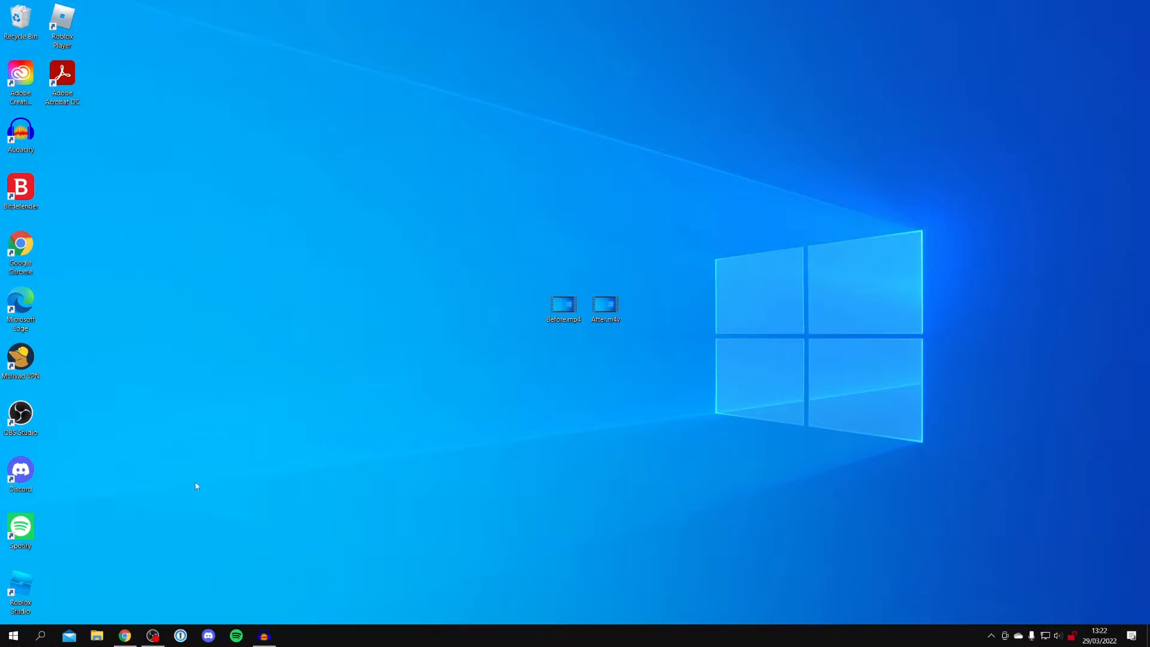
Step: Search Google for 'handbrake' in Chrome and bring up the results
{"action": "left_click", "coordinate": [125, 635]}
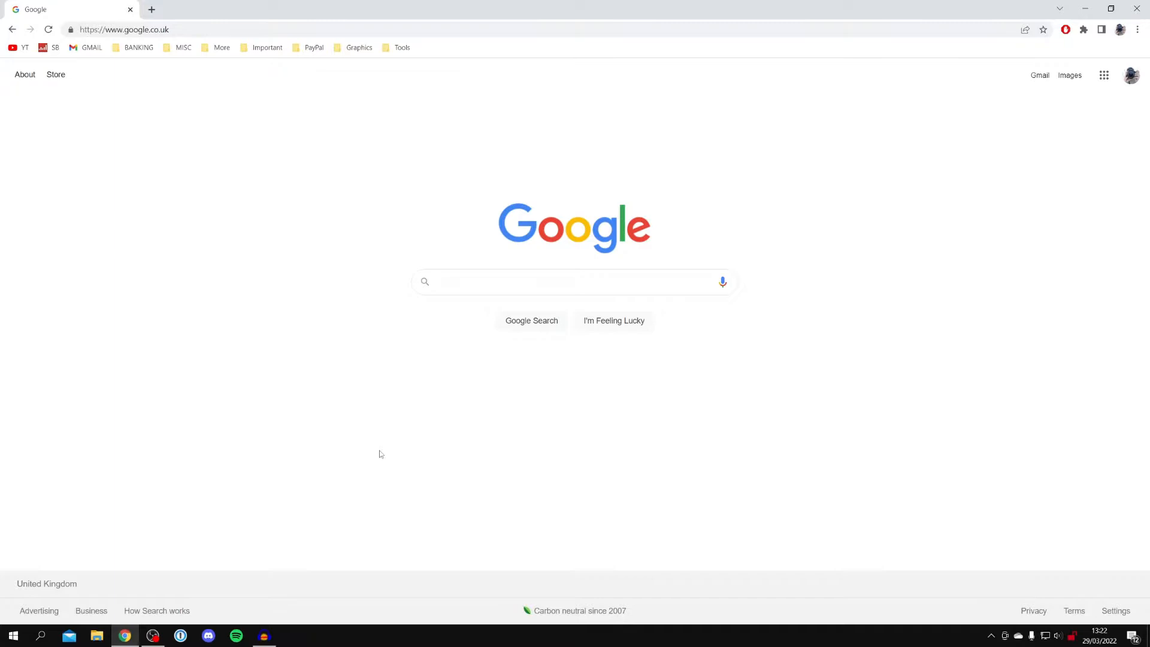
{"action": "type", "text": "handbrake"}
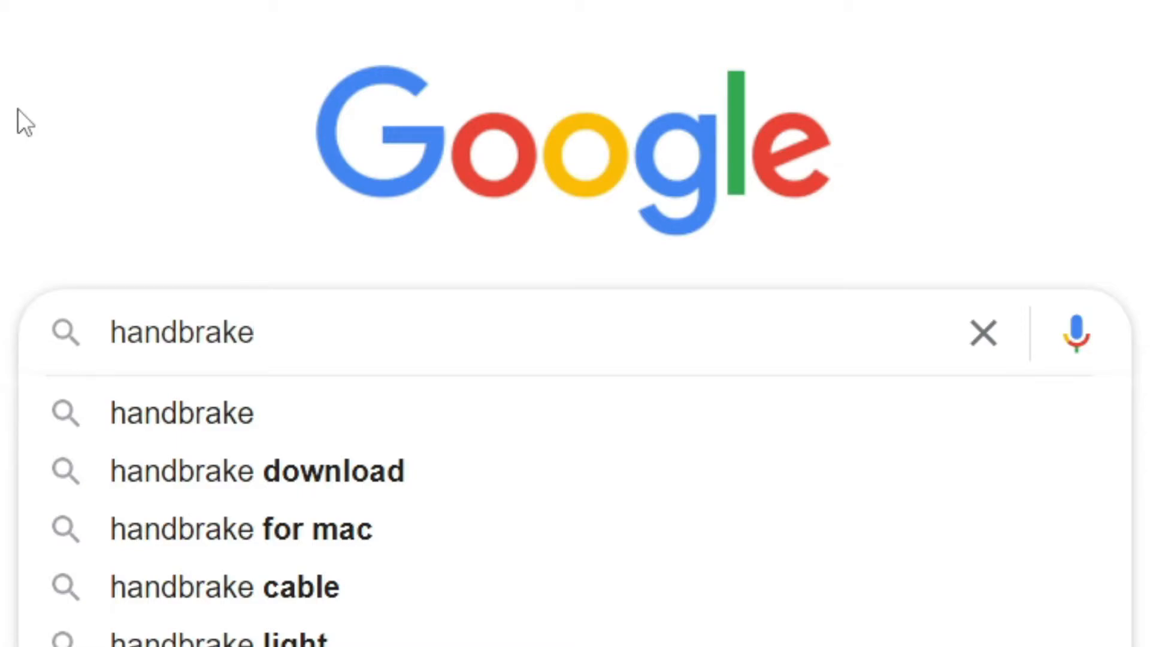
{"action": "key", "text": "Enter"}
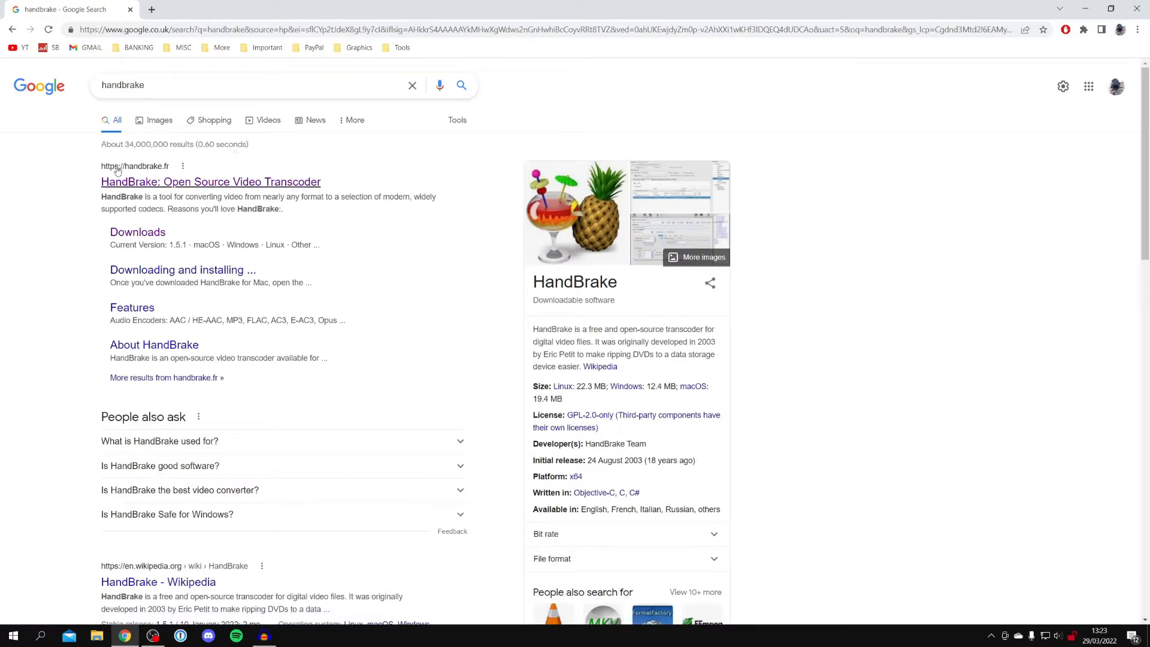
Step: Open the 'HandBrake: Open Source Video Transcoder' result to reach handbrake.fr
{"action": "left_click", "coordinate": [211, 182]}
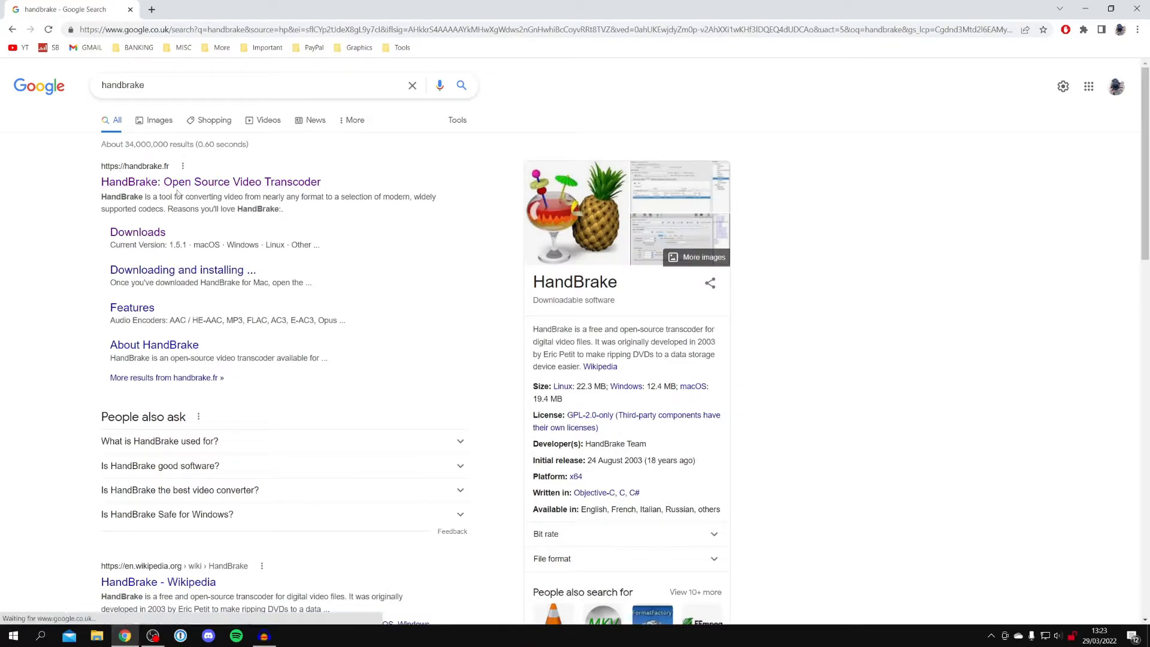
{"action": "left_click", "coordinate": [210, 182]}
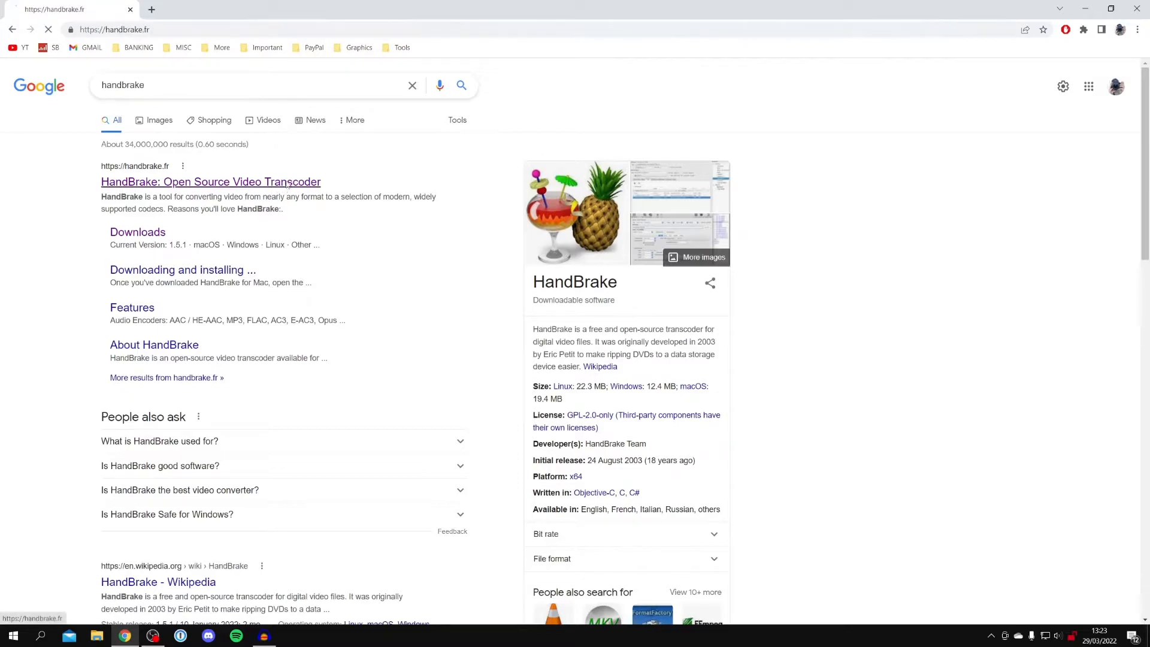
{"action": "left_click", "coordinate": [211, 182]}
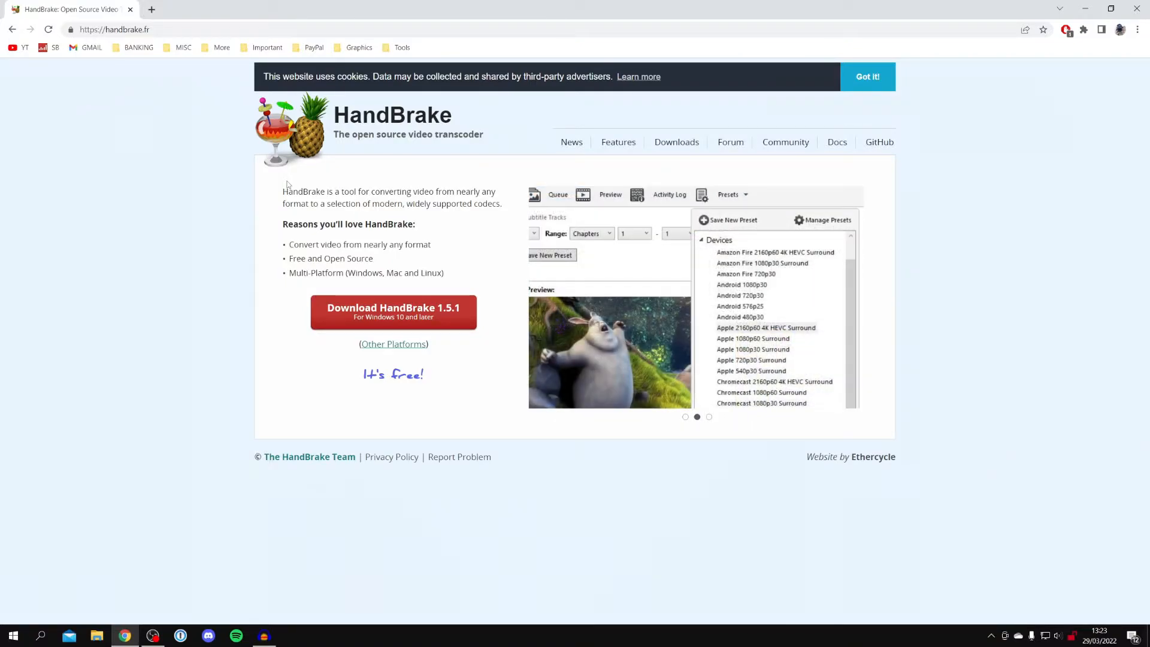
{"action": "mouse_move", "coordinate": [390, 348]}
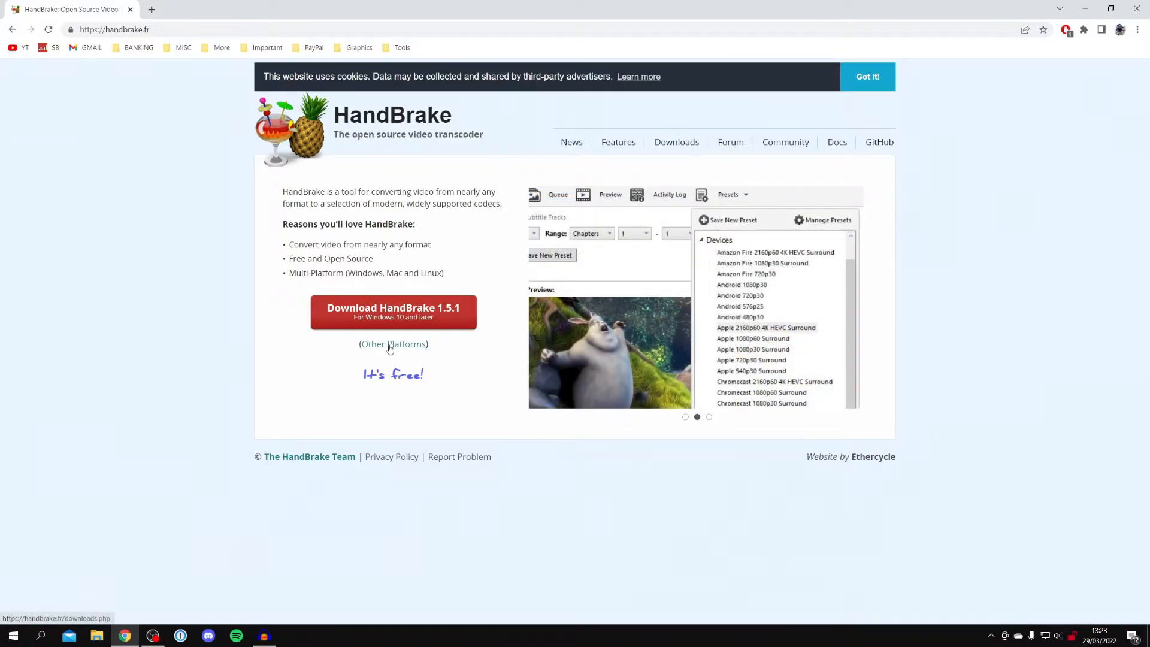
Step: Go to HandBrake's Downloads page and download the Windows x64 64-bit installer
{"action": "left_click", "coordinate": [393, 344]}
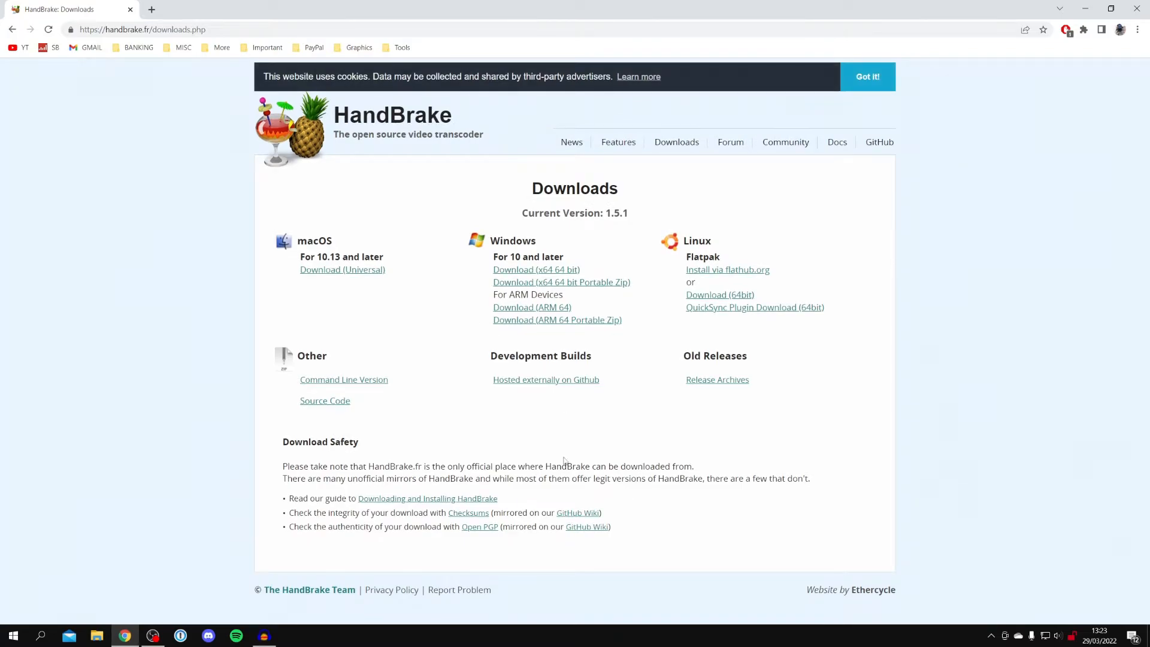
{"action": "mouse_move", "coordinate": [726, 327]}
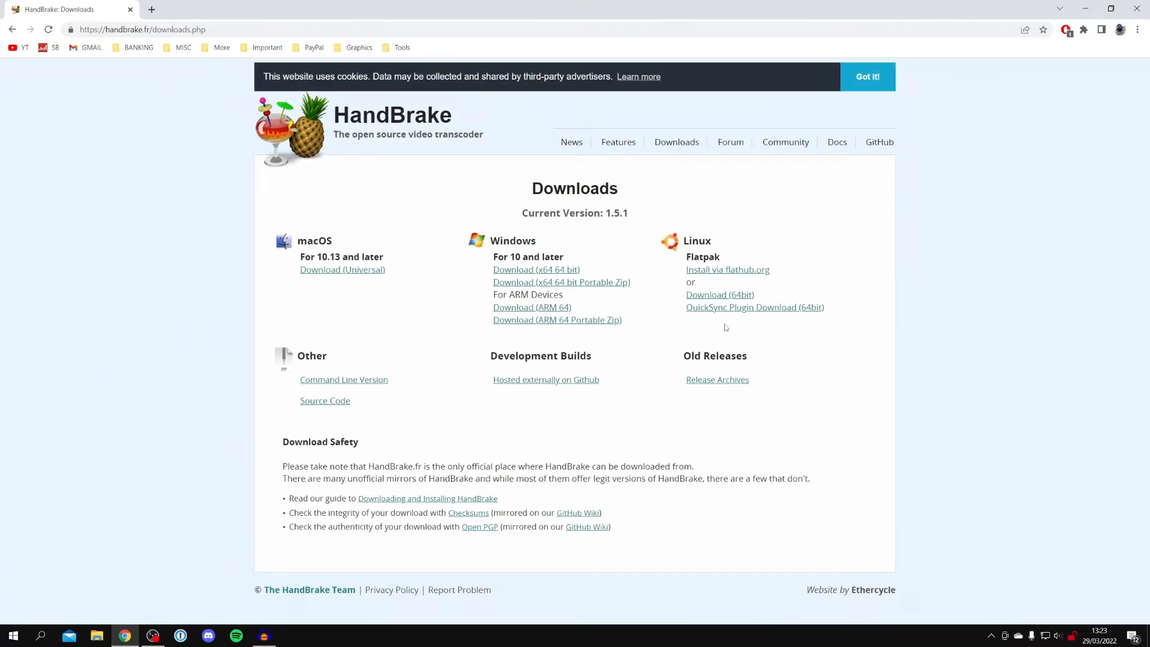
{"action": "mouse_move", "coordinate": [491, 235]}
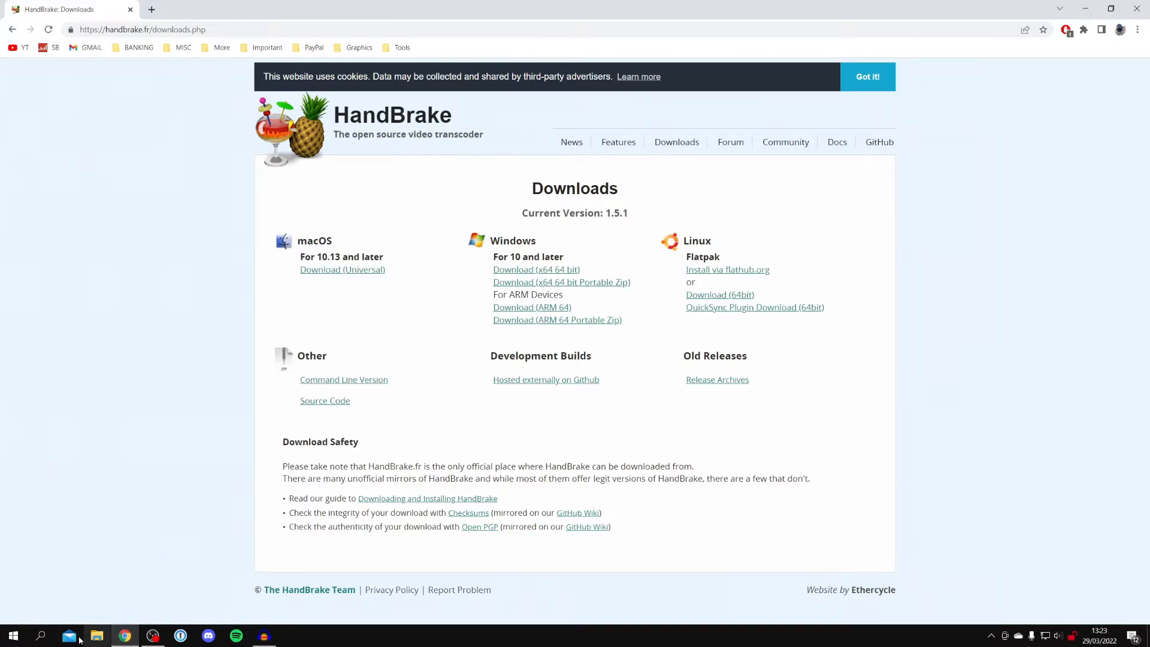
{"action": "left_click", "coordinate": [40, 635]}
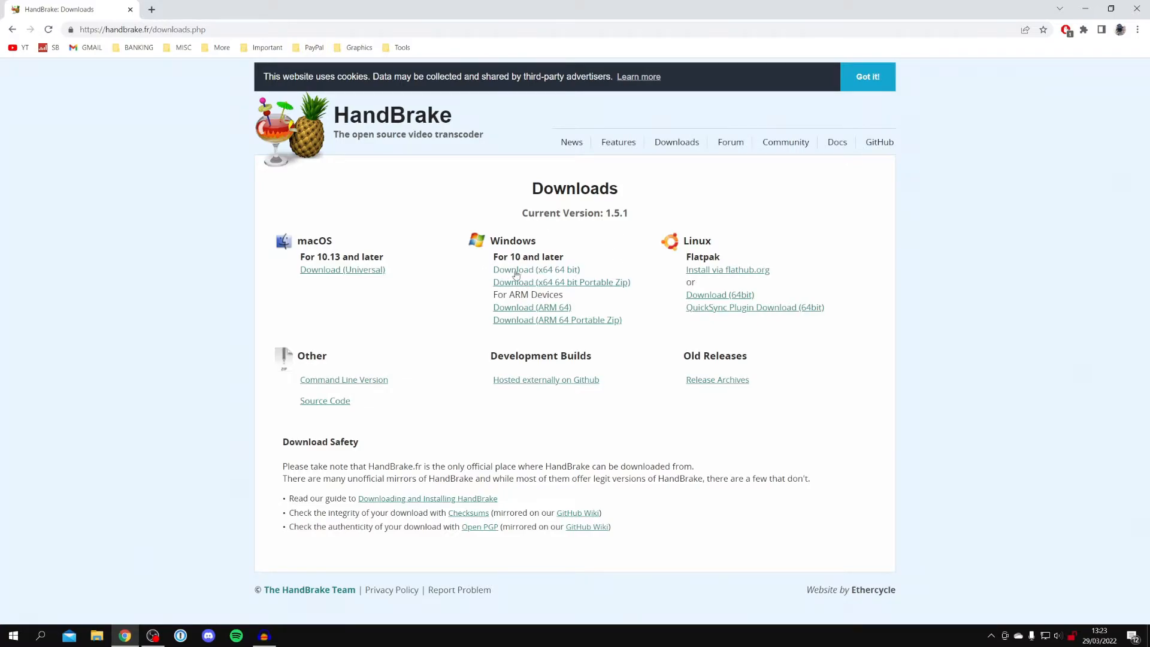
{"action": "left_click", "coordinate": [524, 270]}
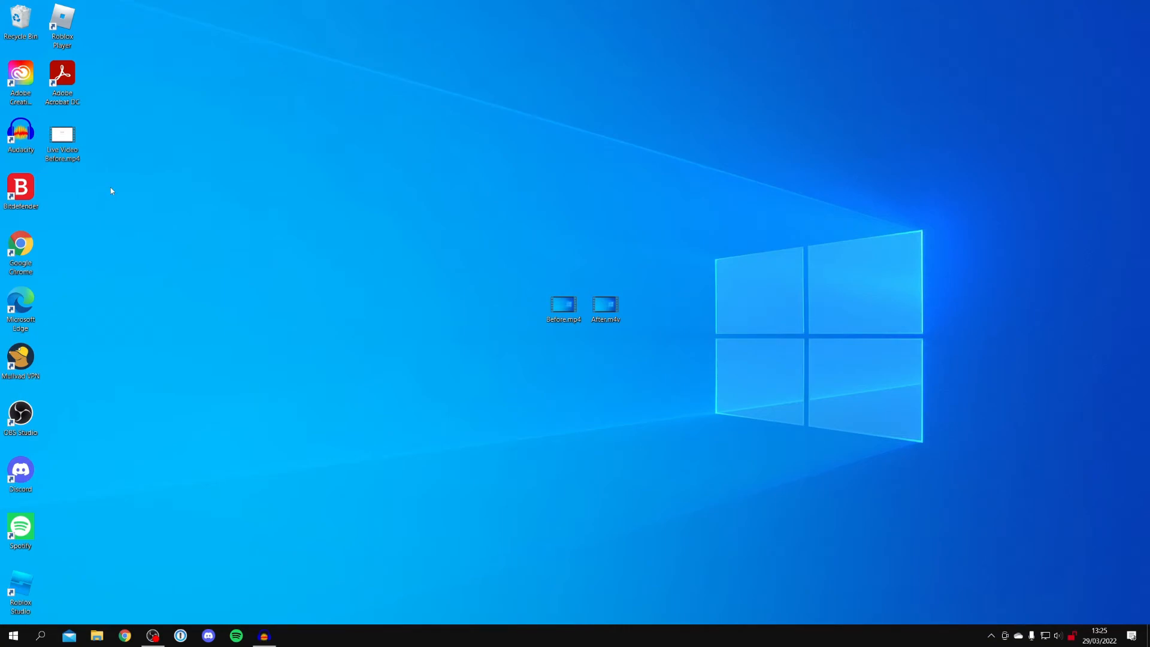
{"action": "mouse_move", "coordinate": [213, 275]}
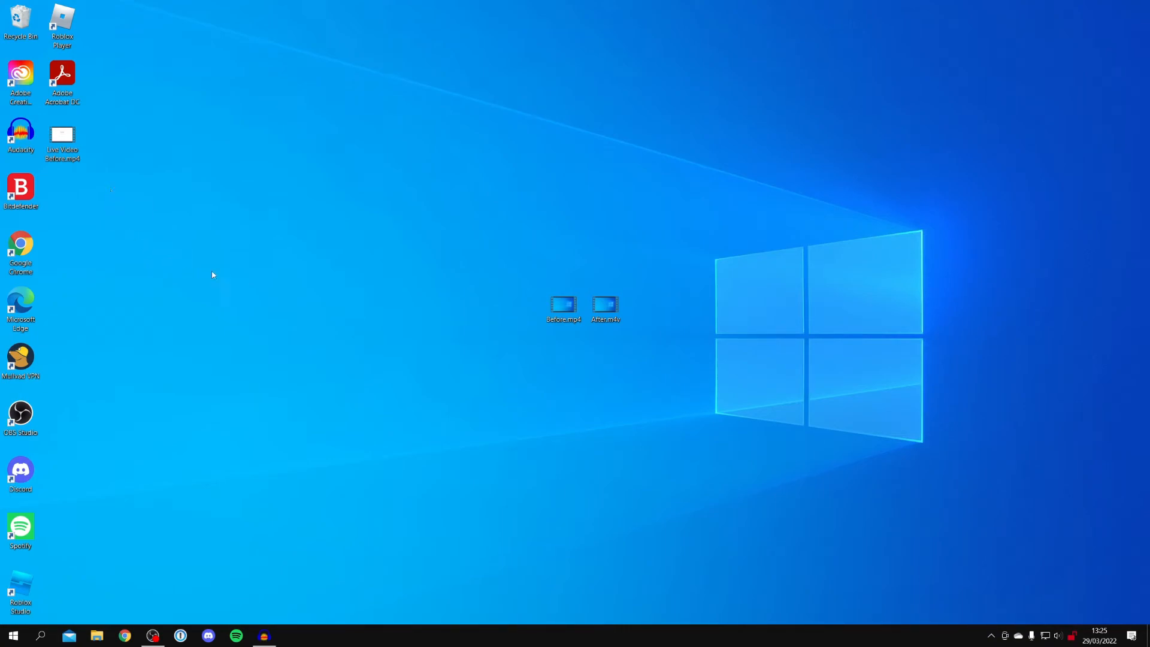
{"action": "mouse_move", "coordinate": [99, 291]}
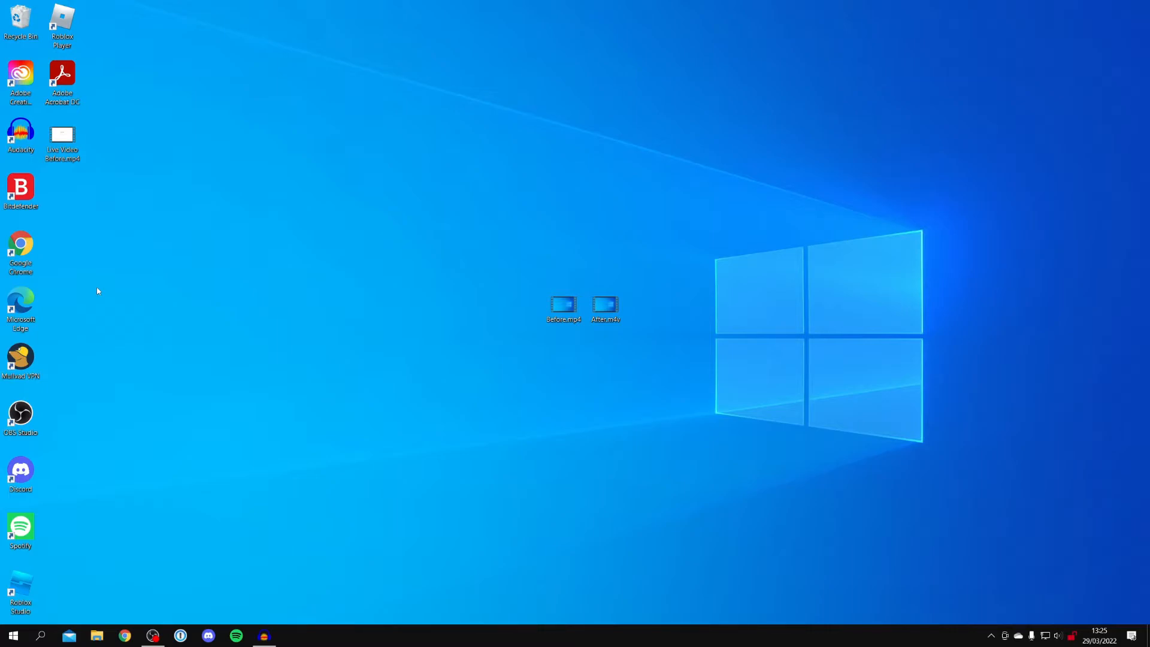
{"action": "mouse_move", "coordinate": [5, 575]}
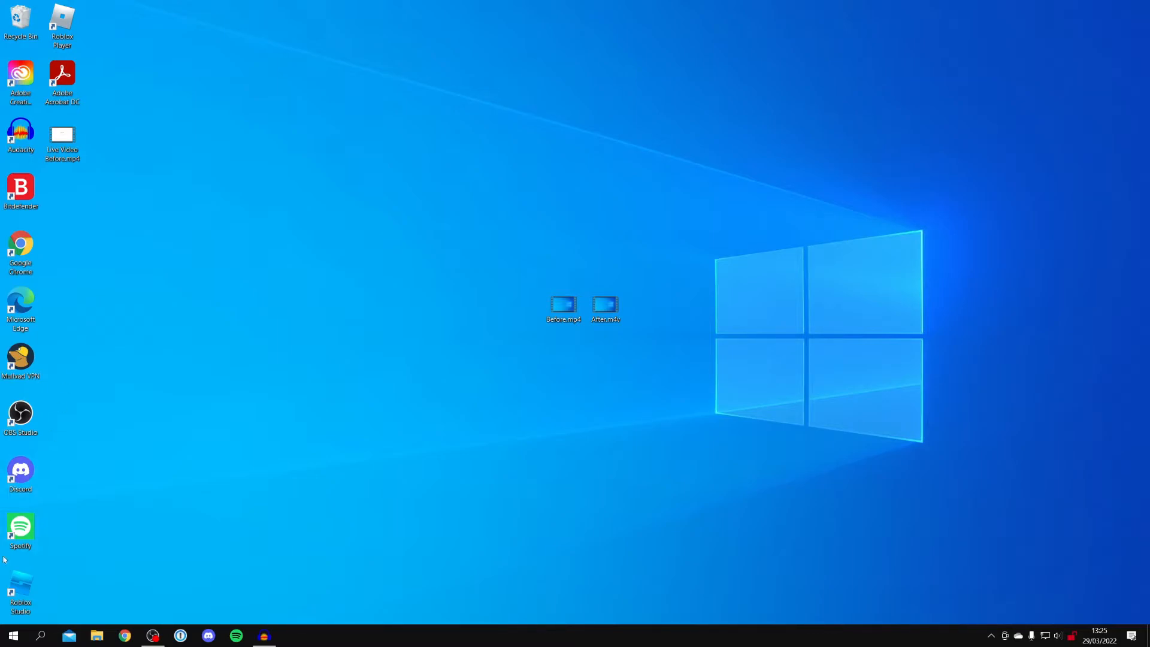
Step: Launch HandBrake from the Start menu to reach its Source Selection screen
{"action": "left_click", "coordinate": [41, 635]}
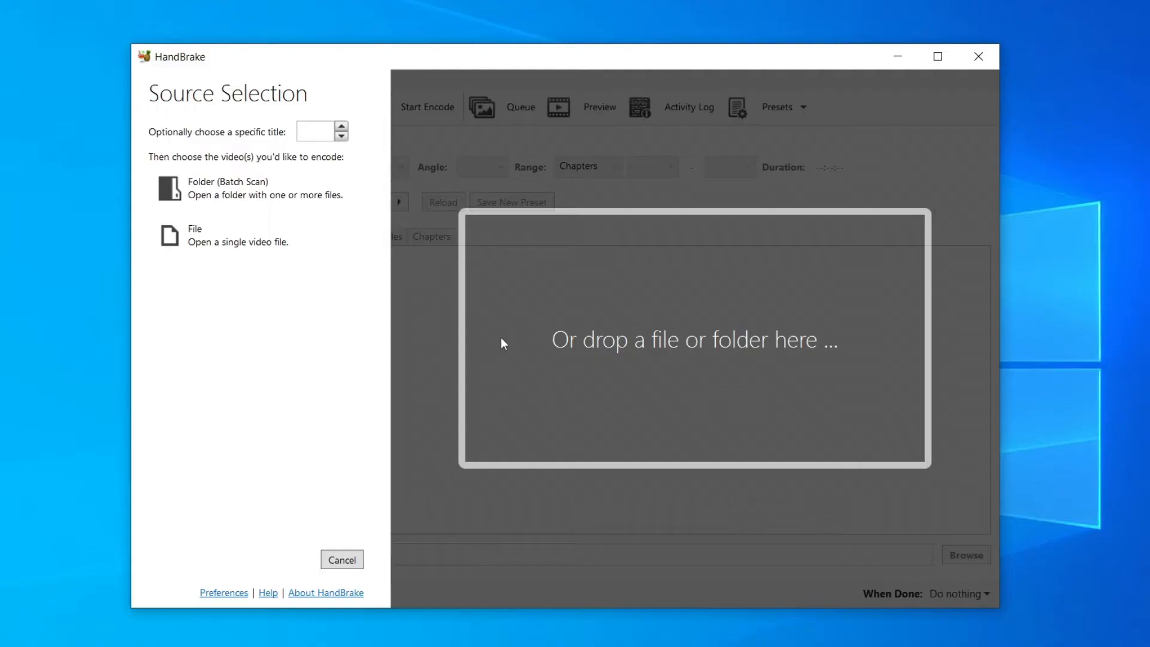
{"action": "mouse_move", "coordinate": [452, 470]}
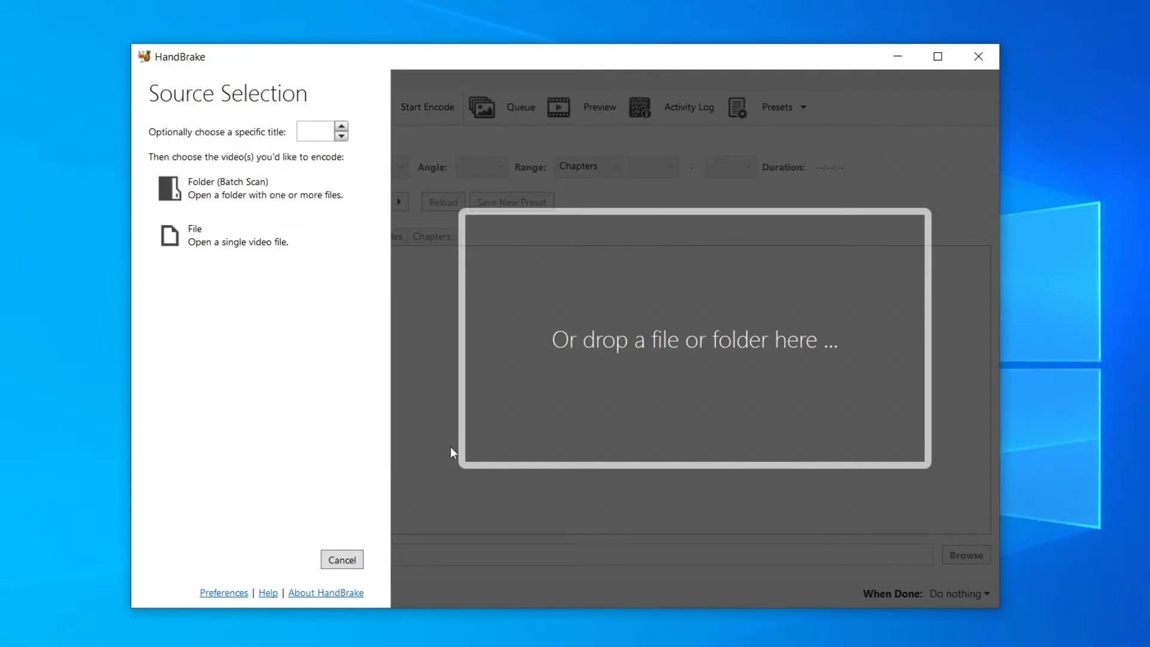
{"action": "mouse_move", "coordinate": [313, 196]}
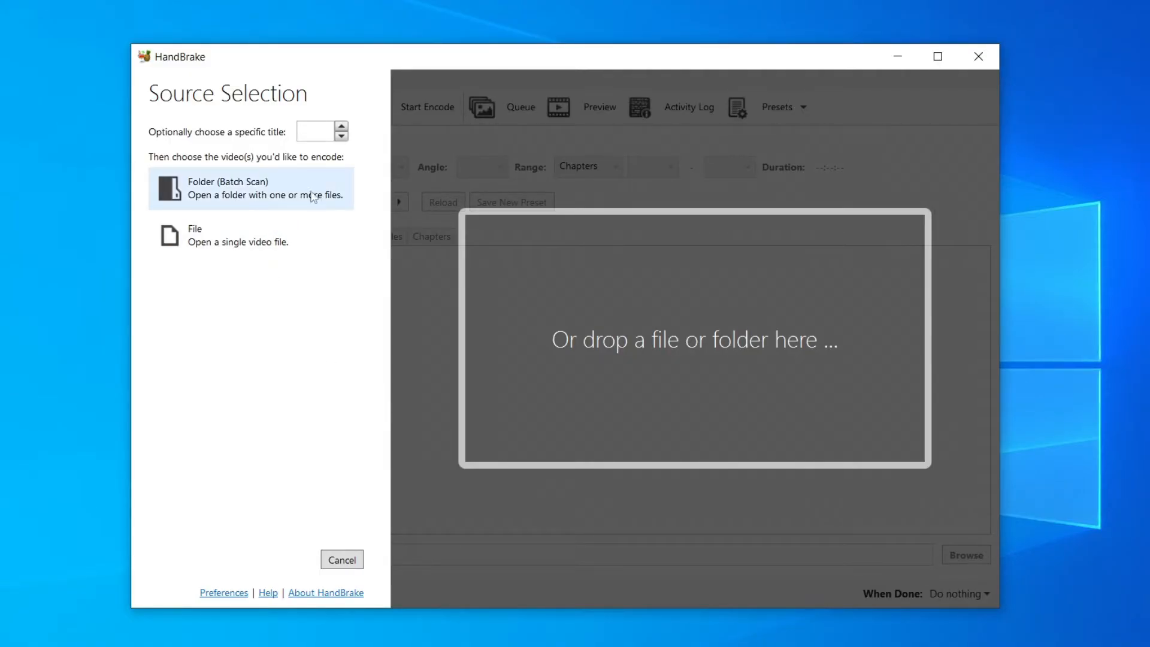
{"action": "mouse_move", "coordinate": [234, 206]}
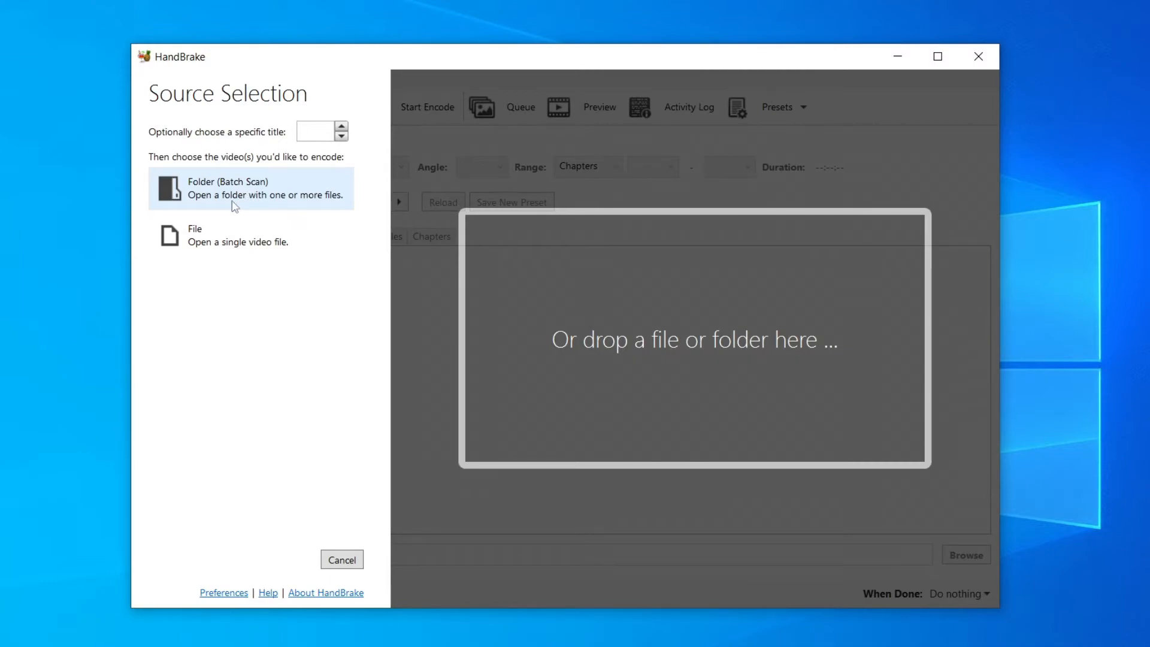
{"action": "mouse_move", "coordinate": [249, 217]}
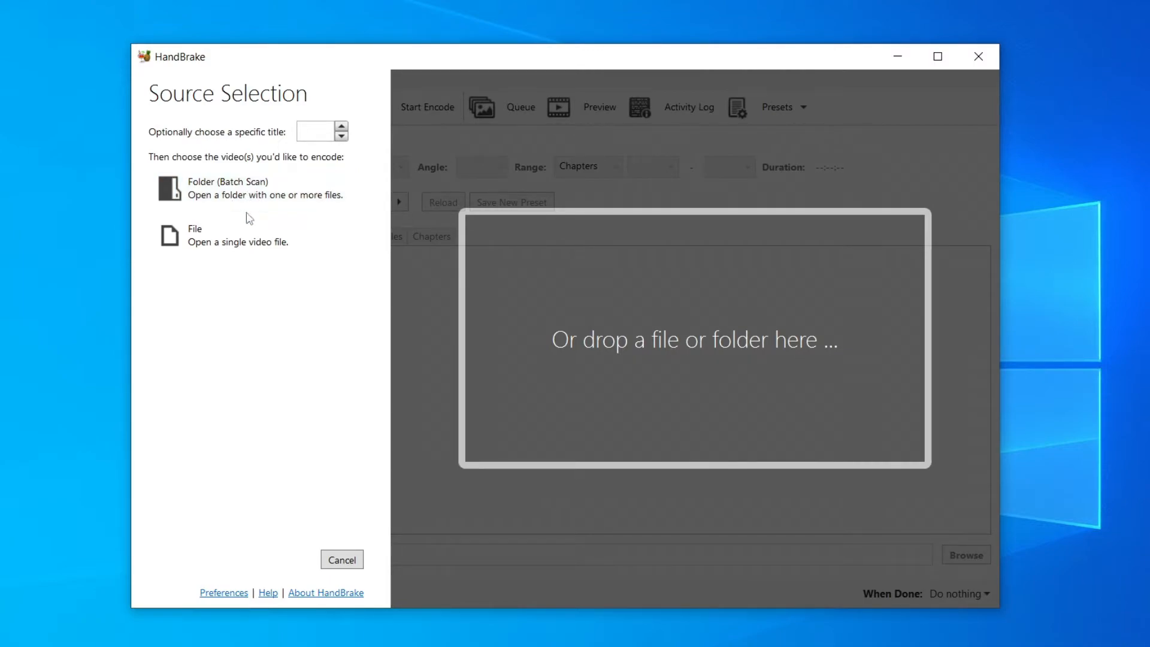
{"action": "mouse_move", "coordinate": [340, 236]}
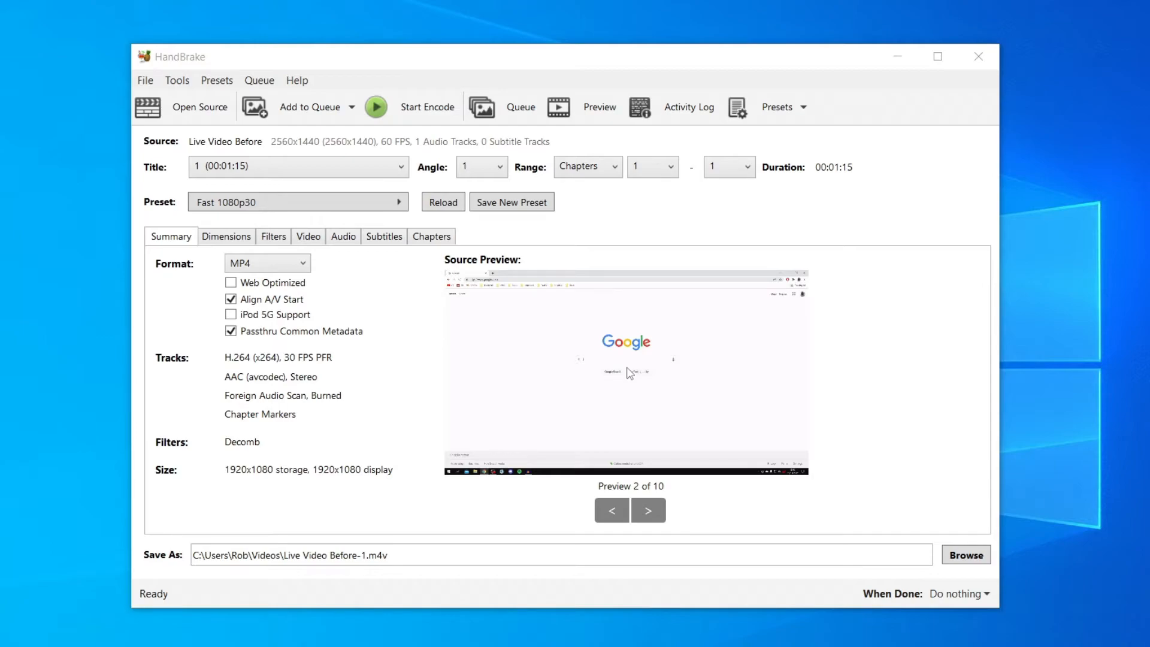
{"action": "mouse_move", "coordinate": [546, 274]}
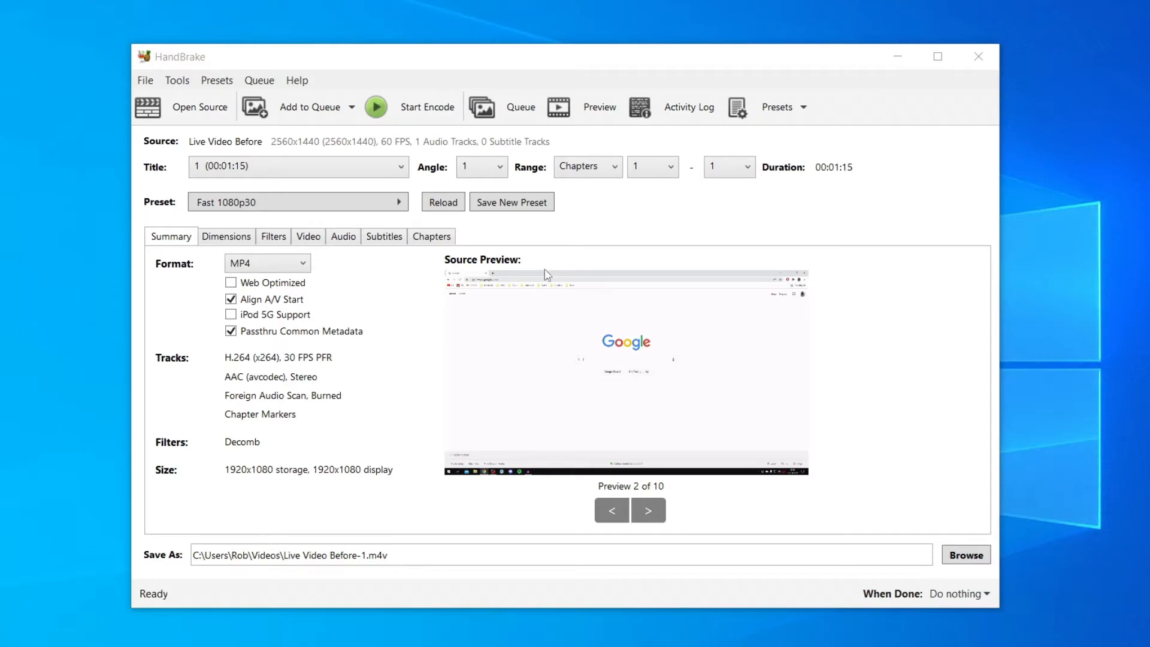
{"action": "mouse_move", "coordinate": [522, 267]}
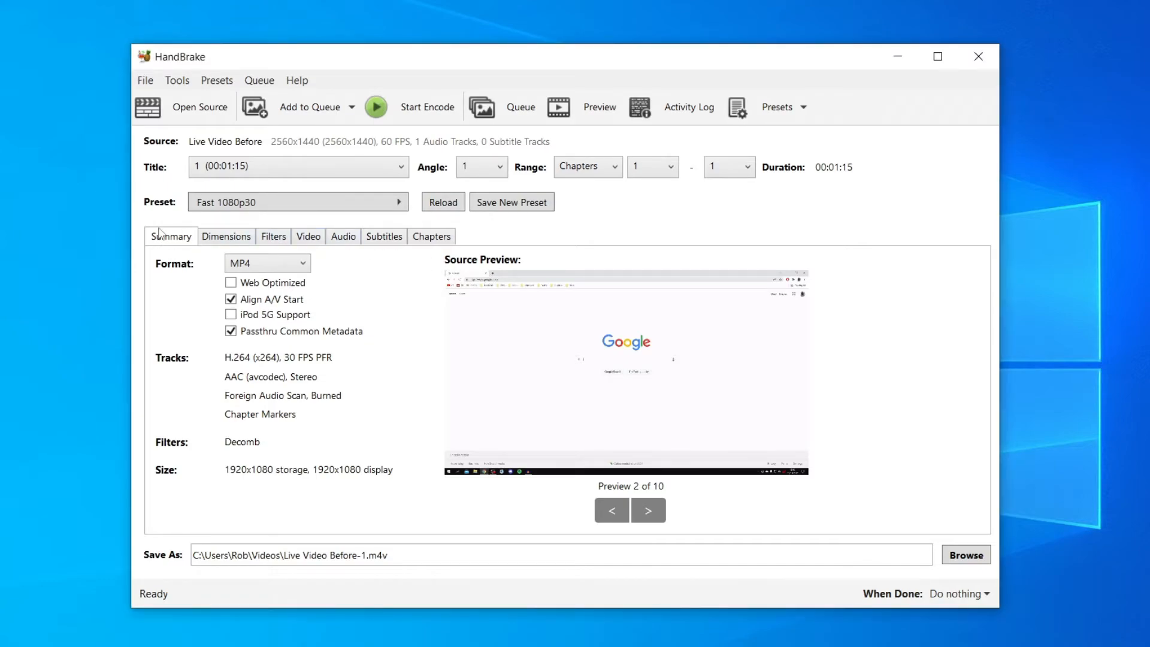
Step: Turn on Web Optimized for the MP4 output on the Summary settings
{"action": "left_click", "coordinate": [230, 282]}
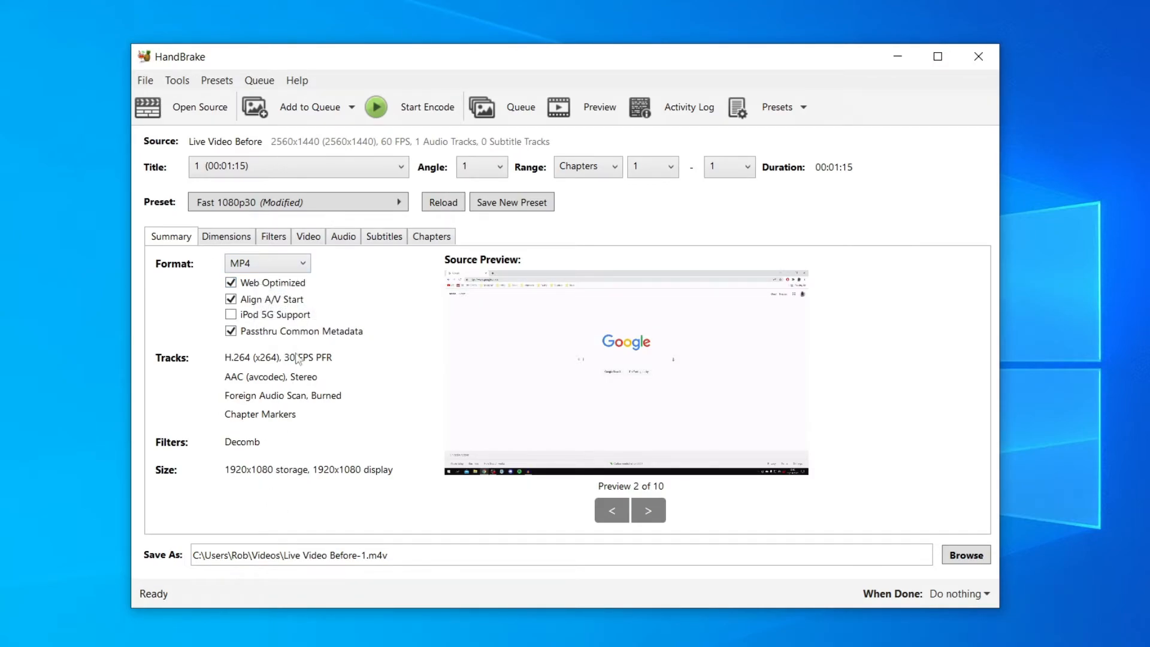
{"action": "mouse_move", "coordinate": [308, 236]}
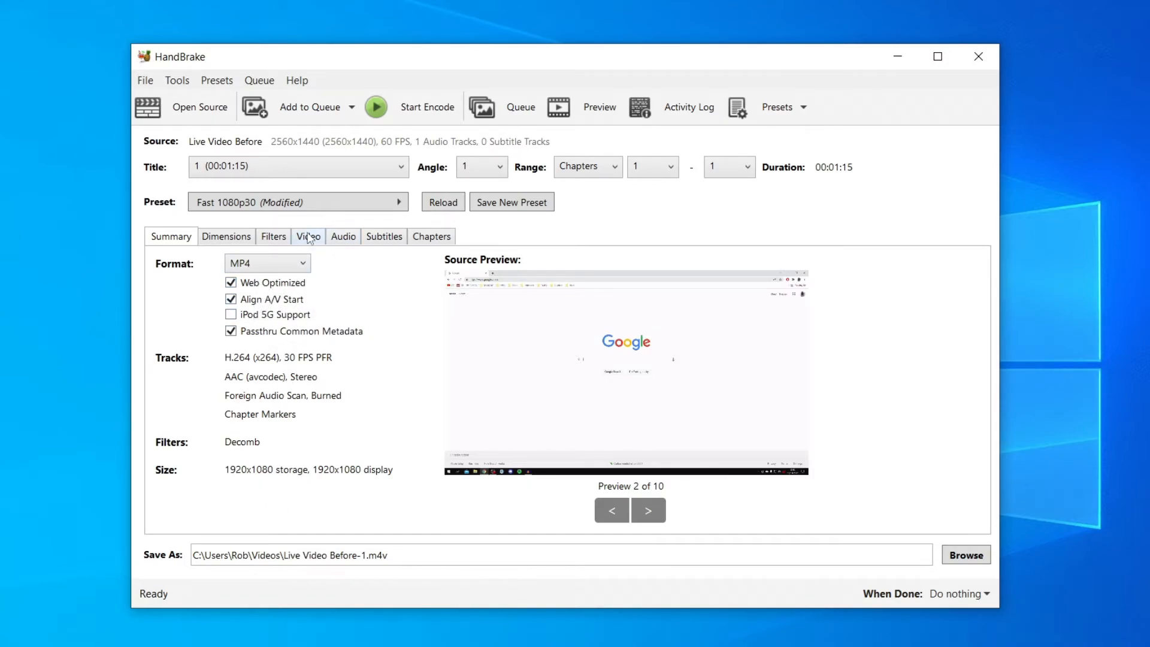
Step: Set the video framerate to Same as source with Constant Framerate
{"action": "left_click", "coordinate": [308, 236]}
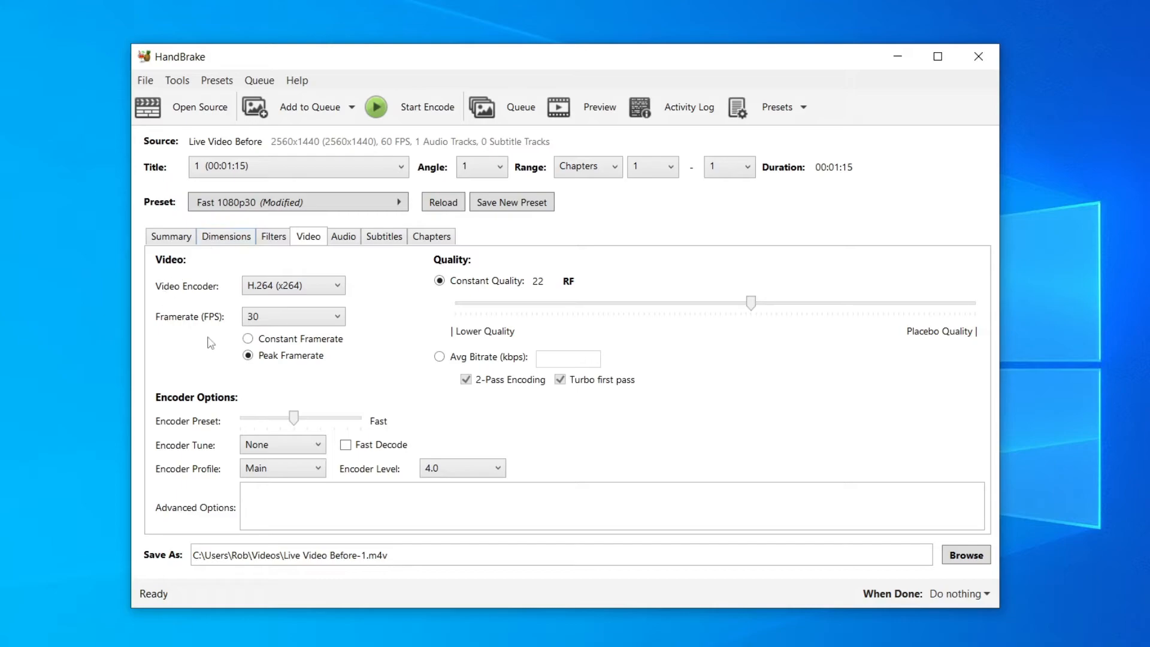
{"action": "left_click", "coordinate": [293, 316]}
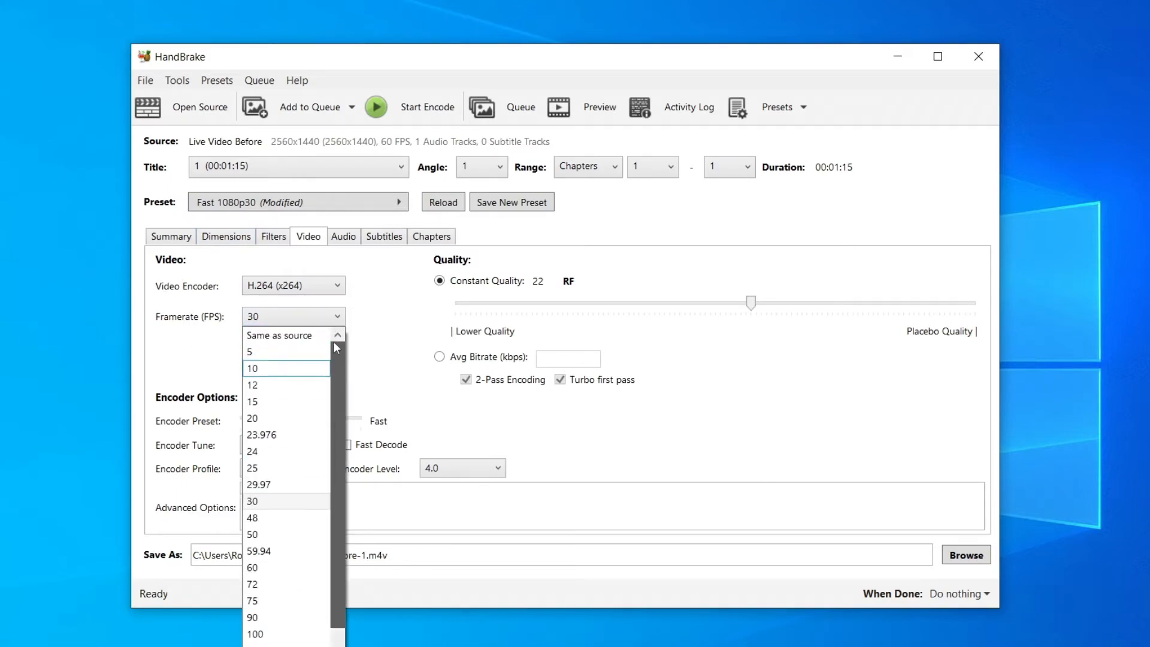
{"action": "left_click", "coordinate": [278, 336]}
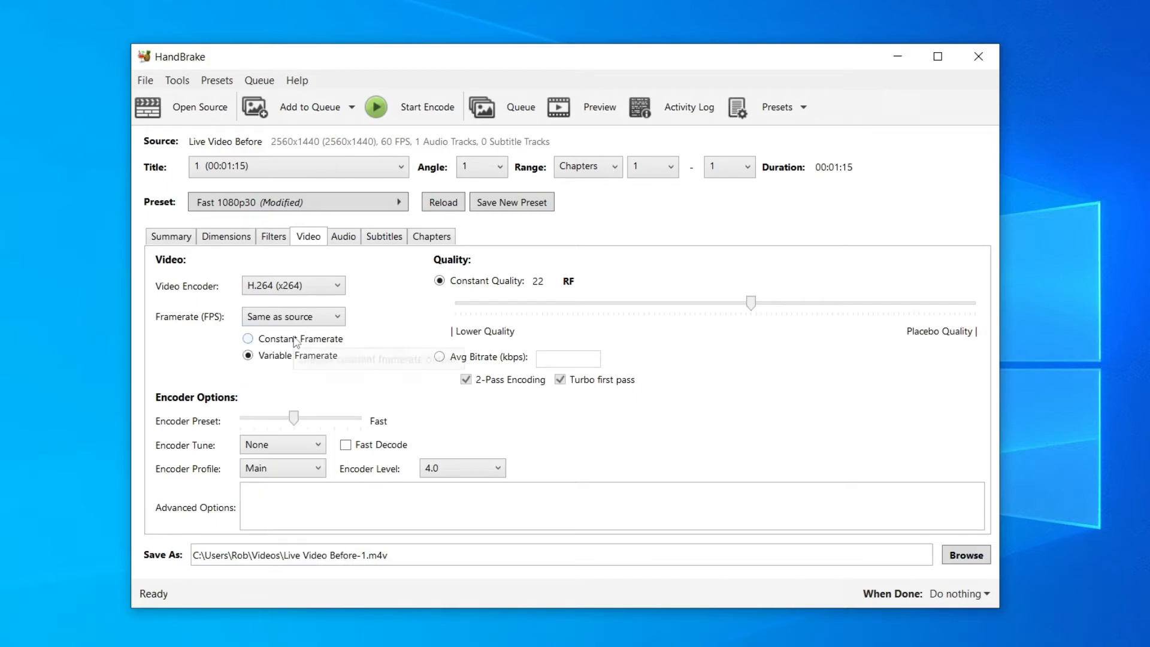
{"action": "mouse_move", "coordinate": [295, 339]}
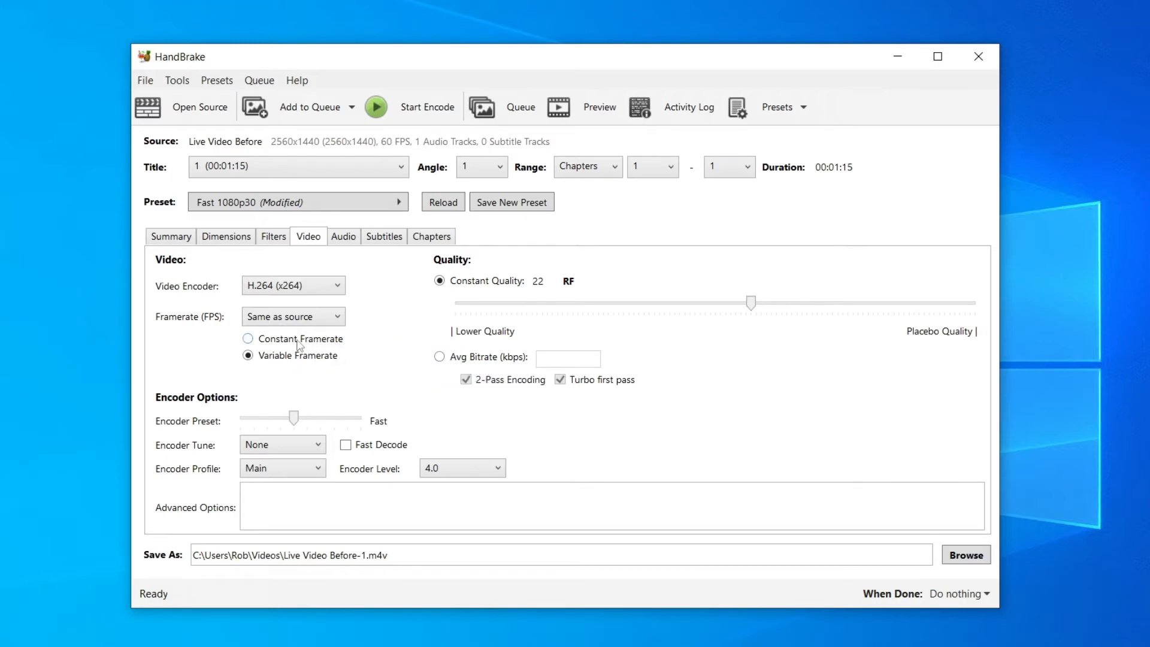
{"action": "left_click", "coordinate": [247, 338]}
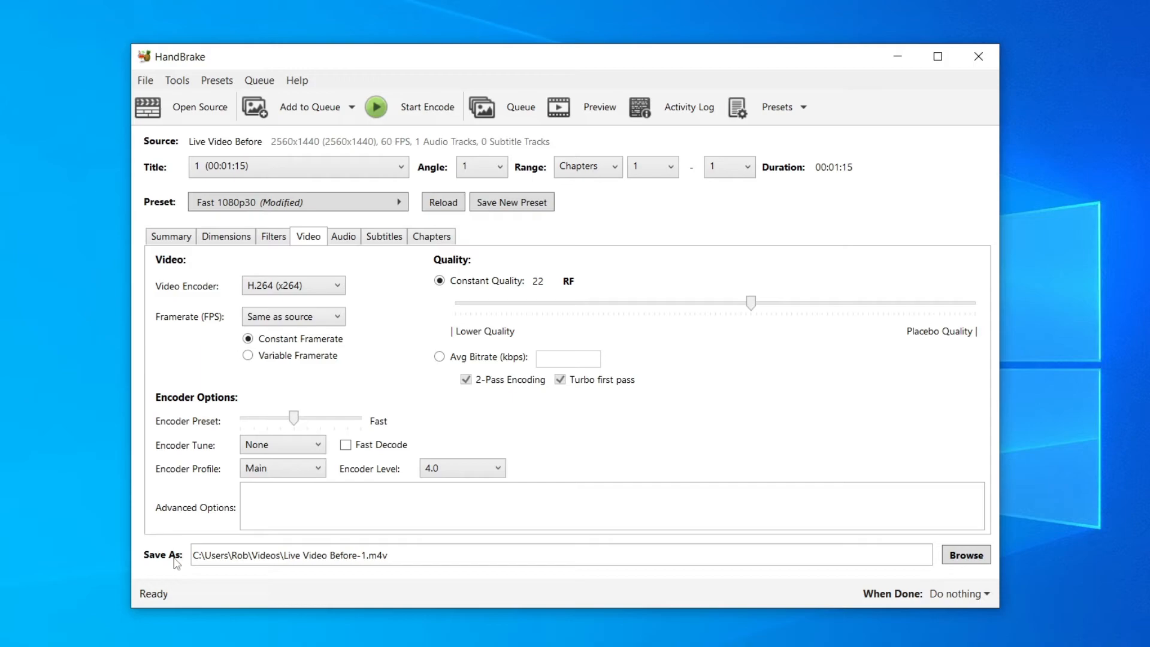
{"action": "mouse_move", "coordinate": [631, 530]}
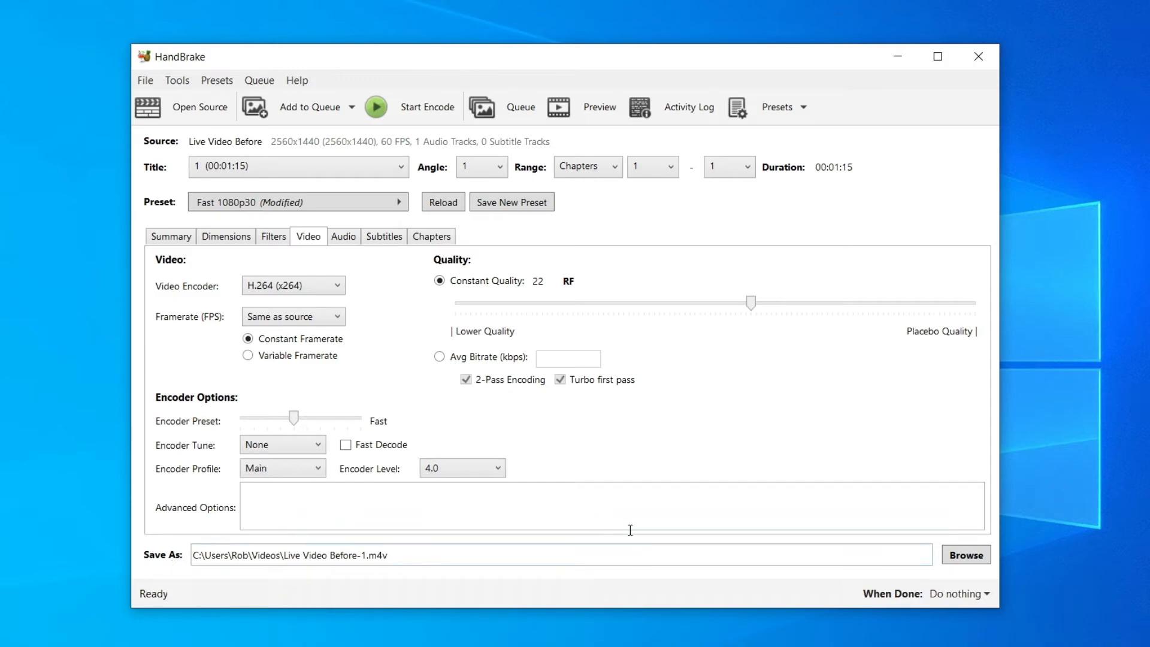
Step: Save the output to the Desktop as 'Live Video After.m4v'
{"action": "left_click", "coordinate": [966, 555]}
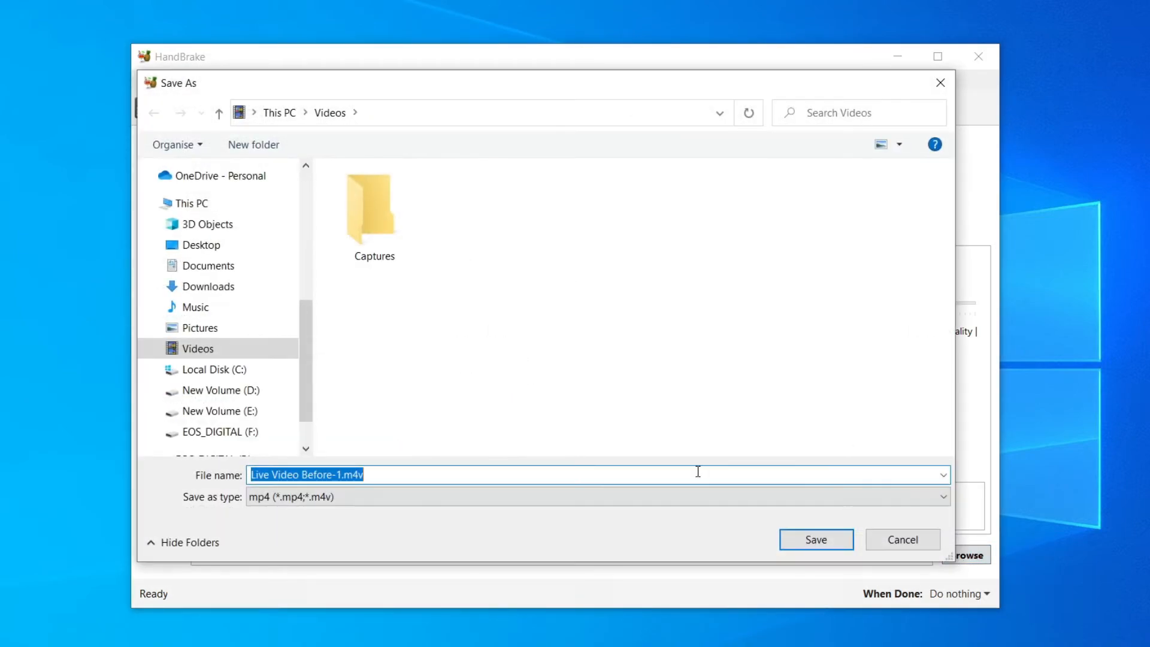
{"action": "left_click", "coordinate": [202, 244]}
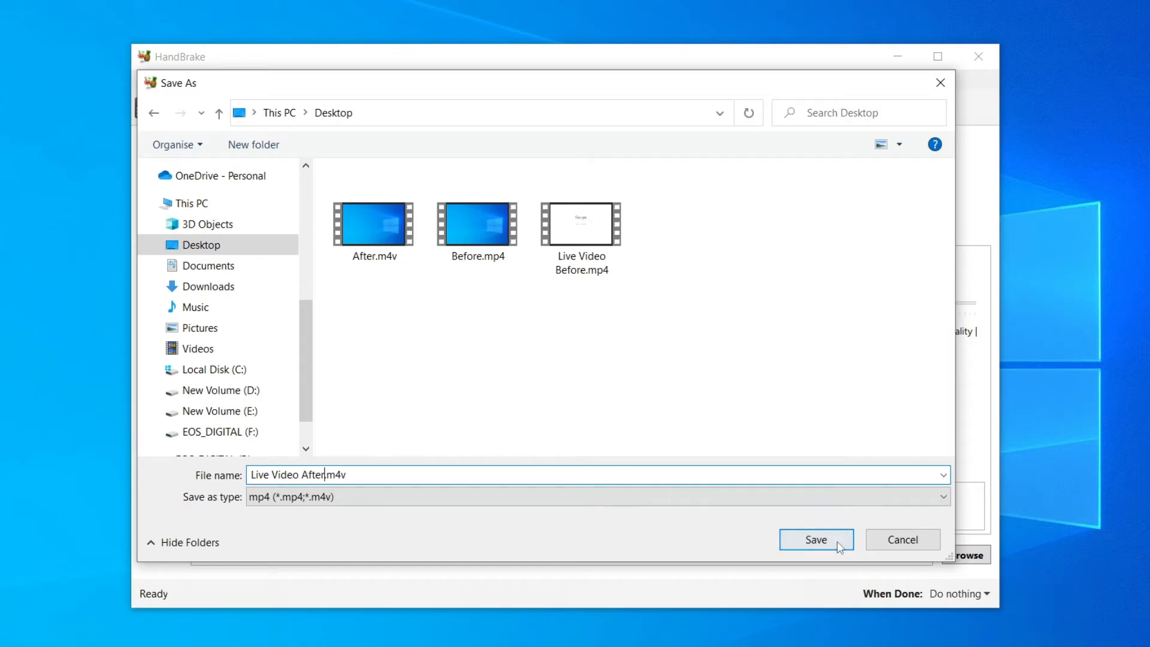
{"action": "left_click", "coordinate": [816, 539]}
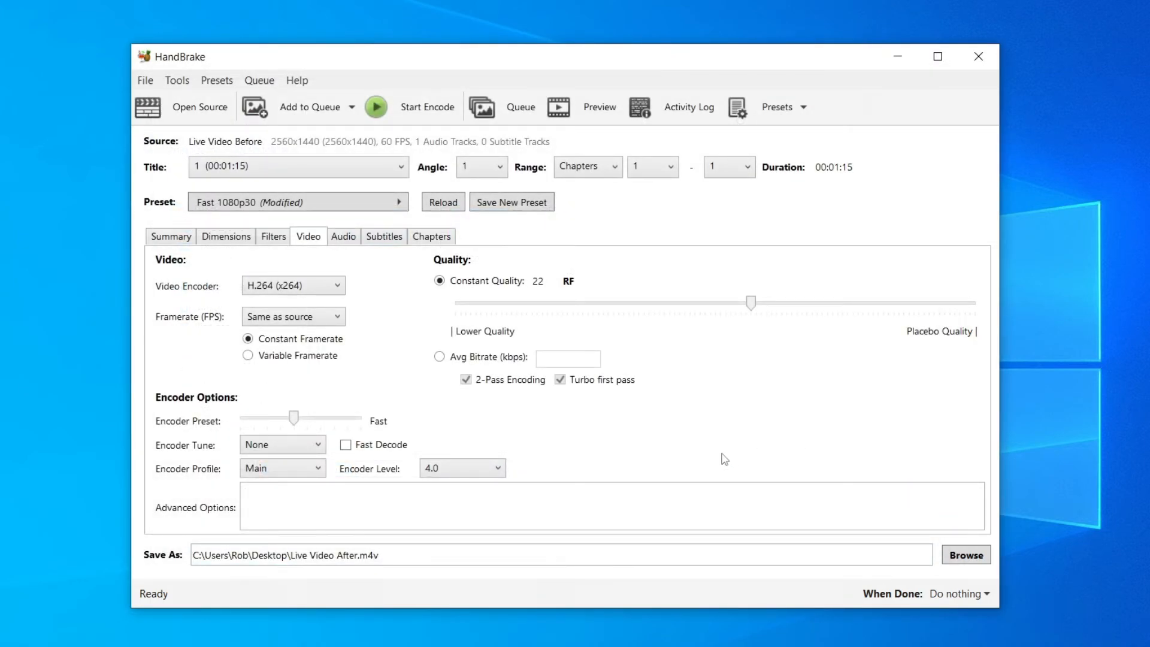
{"action": "mouse_move", "coordinate": [704, 394]}
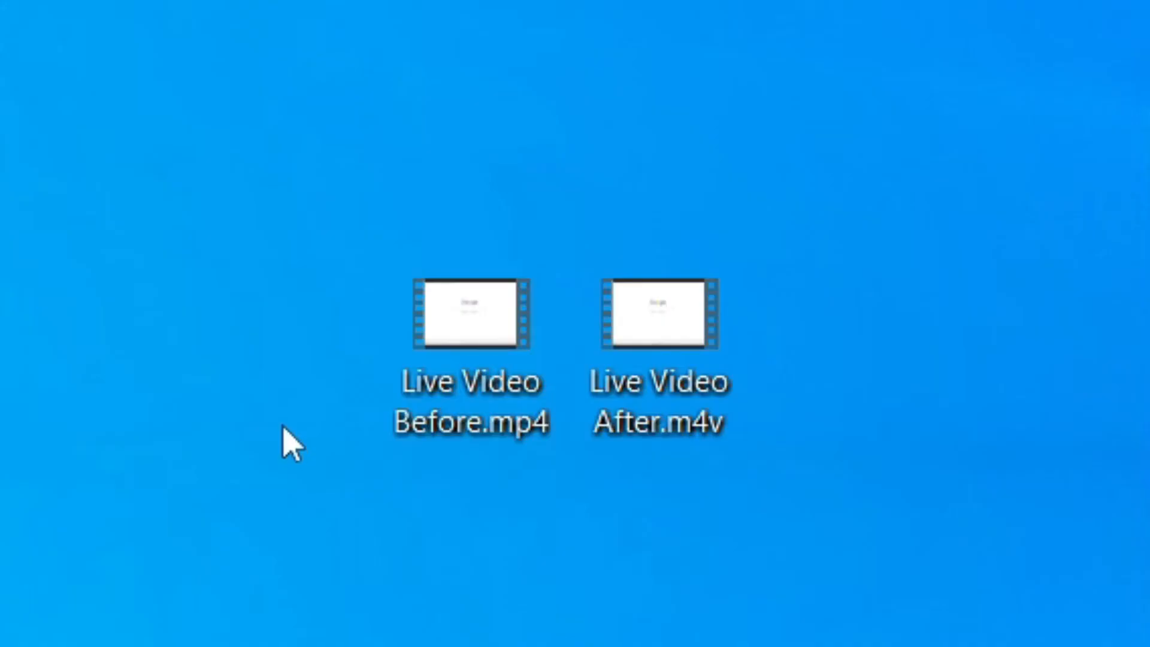
{"action": "left_click", "coordinate": [471, 317]}
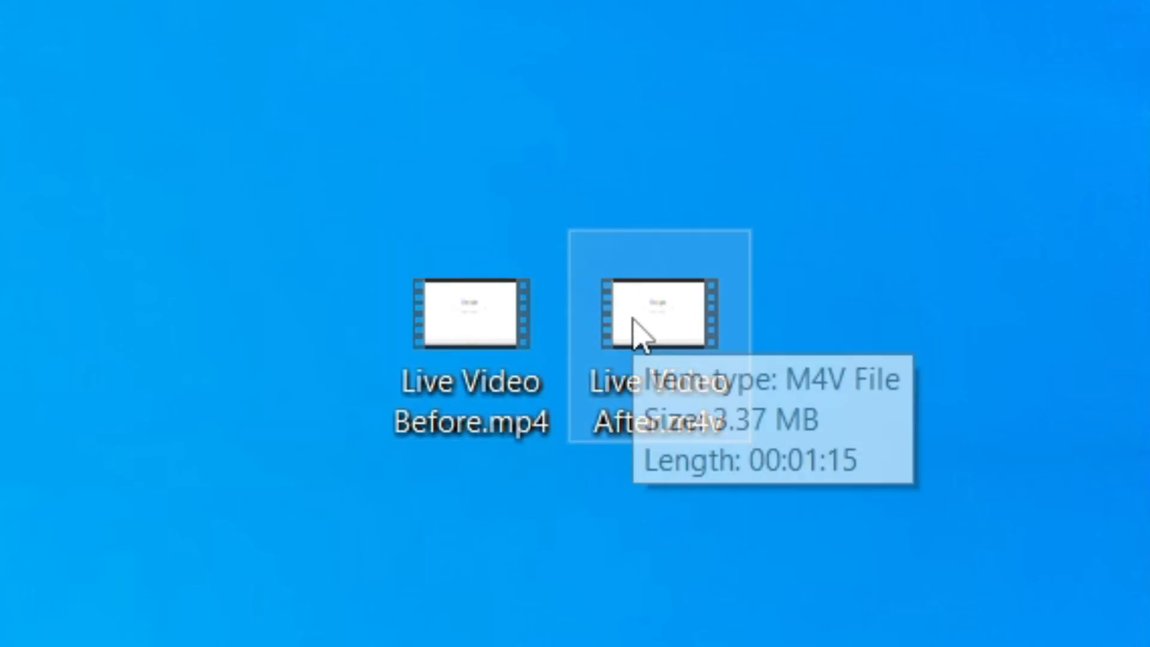
{"action": "mouse_move", "coordinate": [642, 339]}
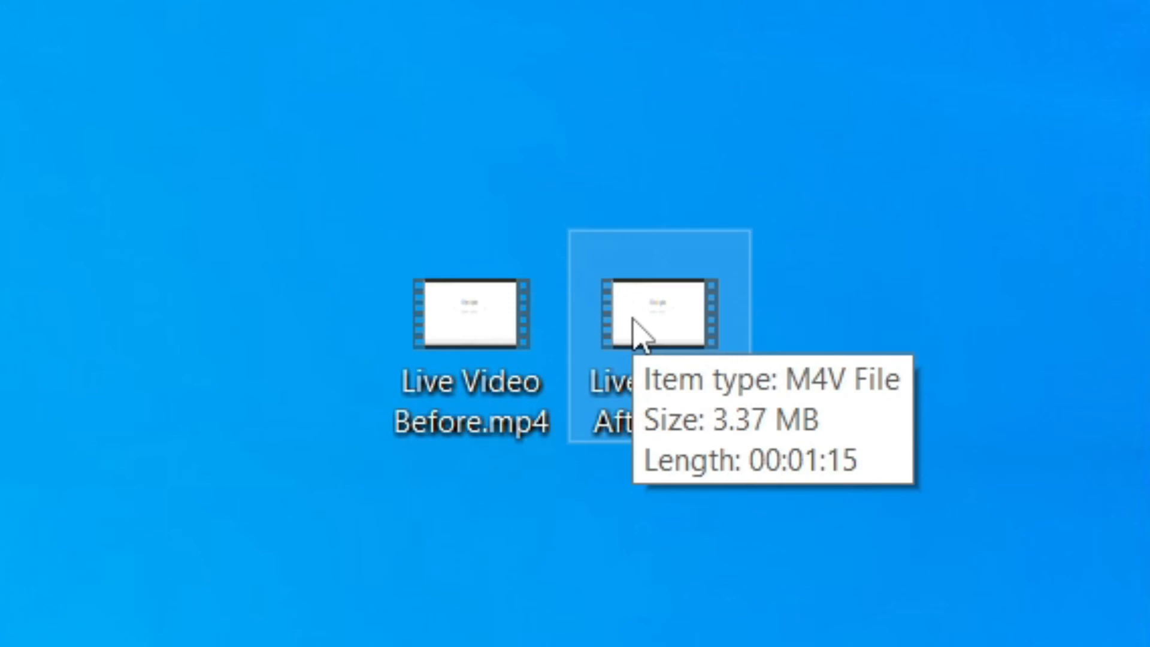
{"action": "mouse_move", "coordinate": [667, 553]}
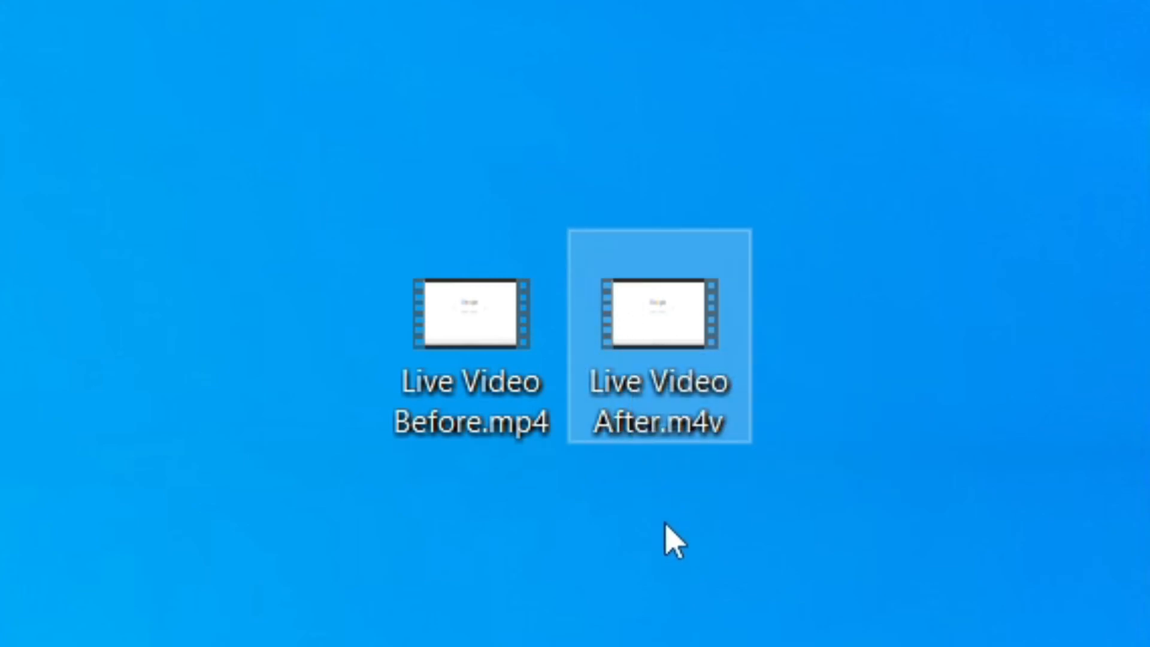